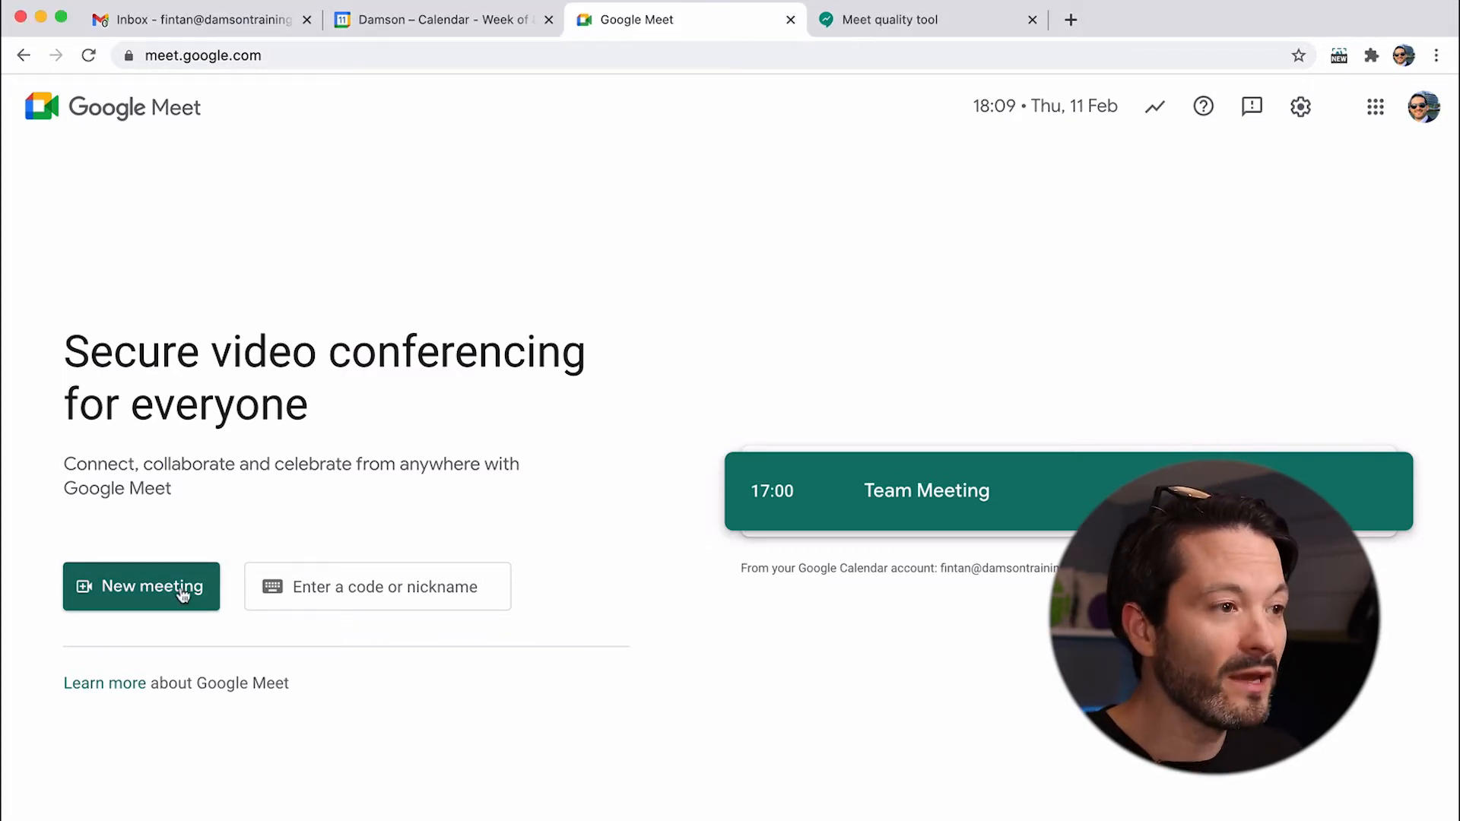
Step: Get a meeting link for later, dismiss its joining info, and open the 17:00 Team Meeting
left_click(377, 586)
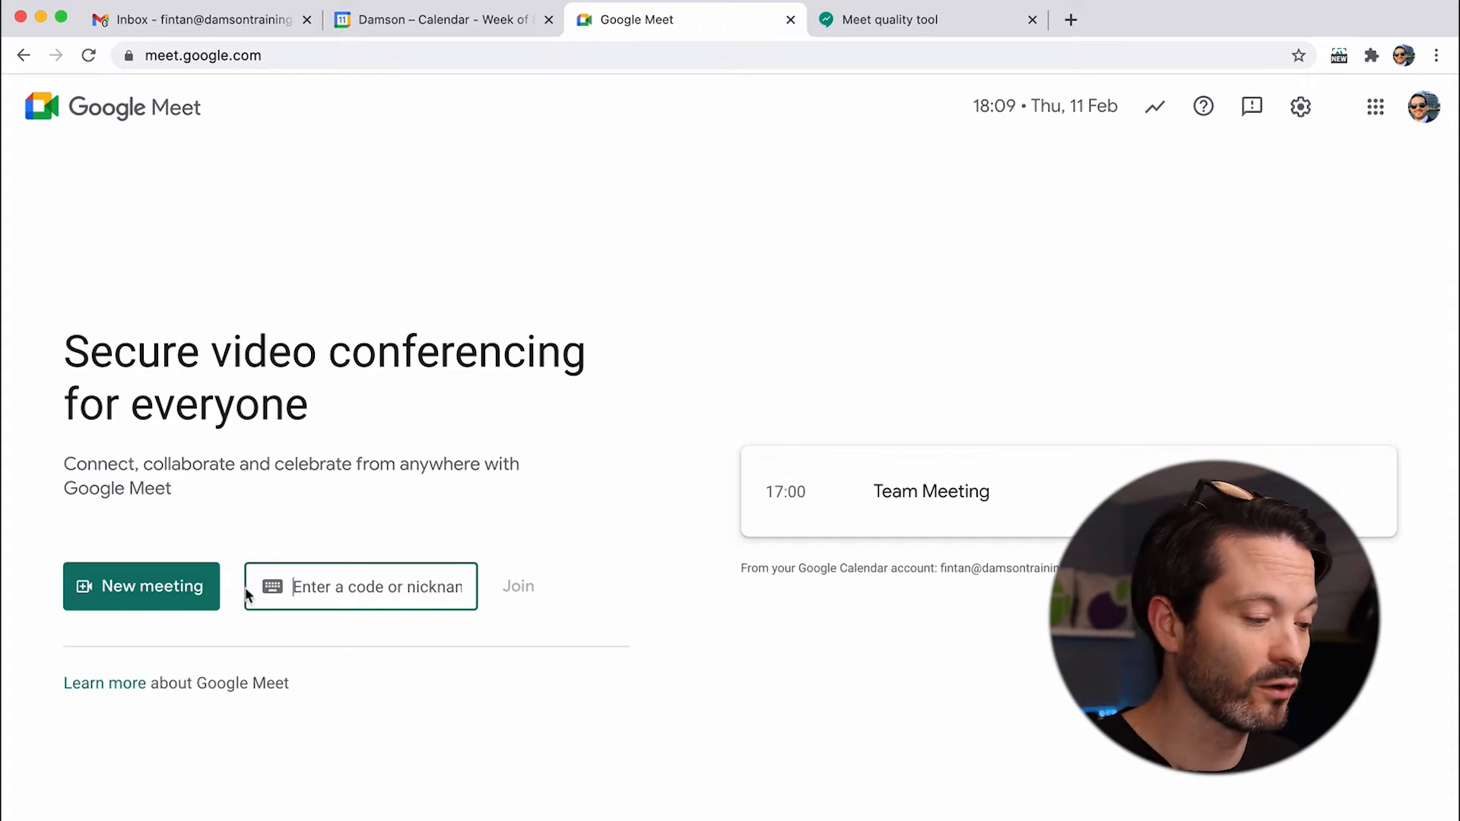
left_click(141, 586)
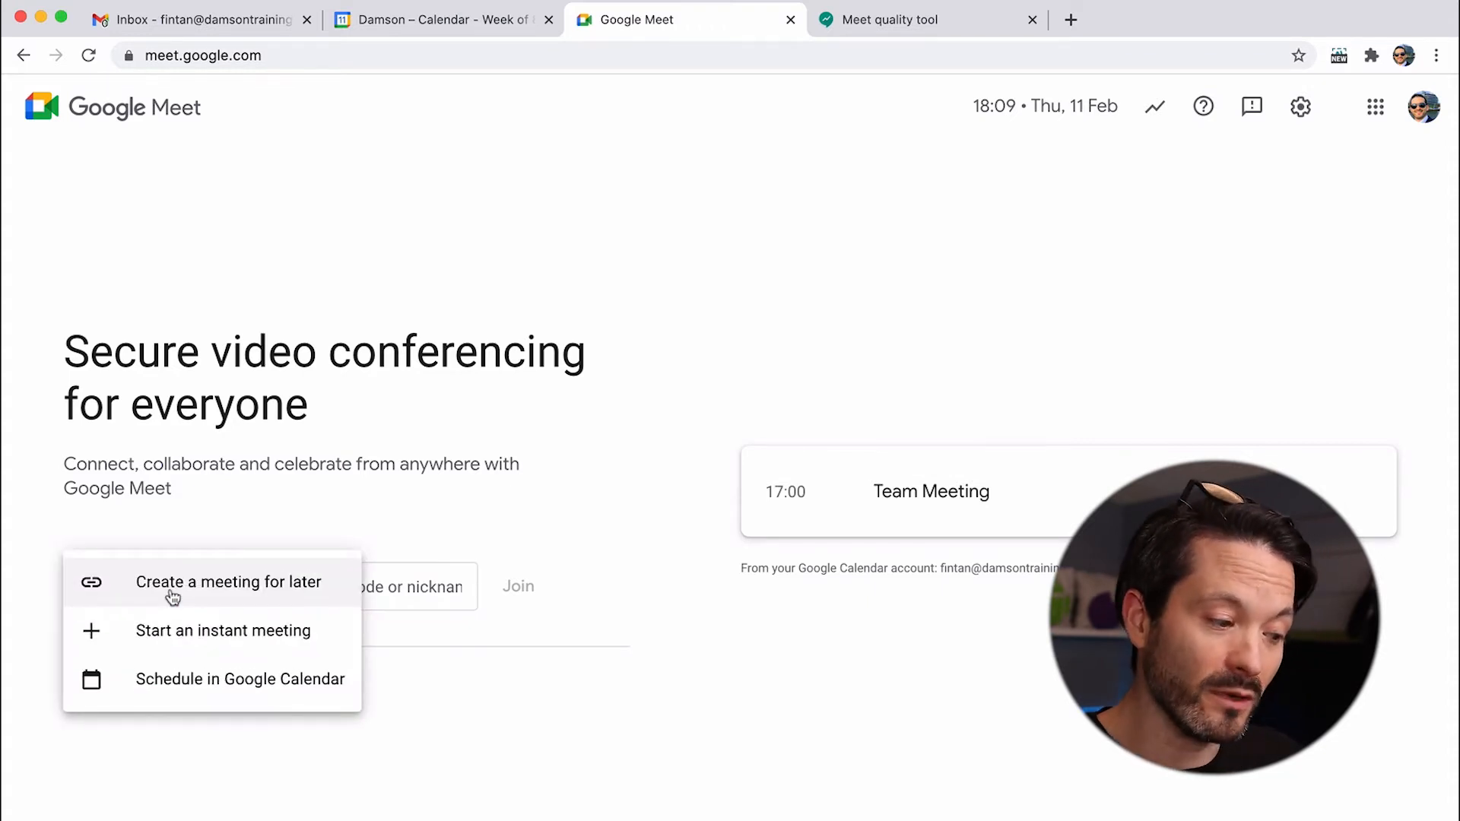
left_click(230, 581)
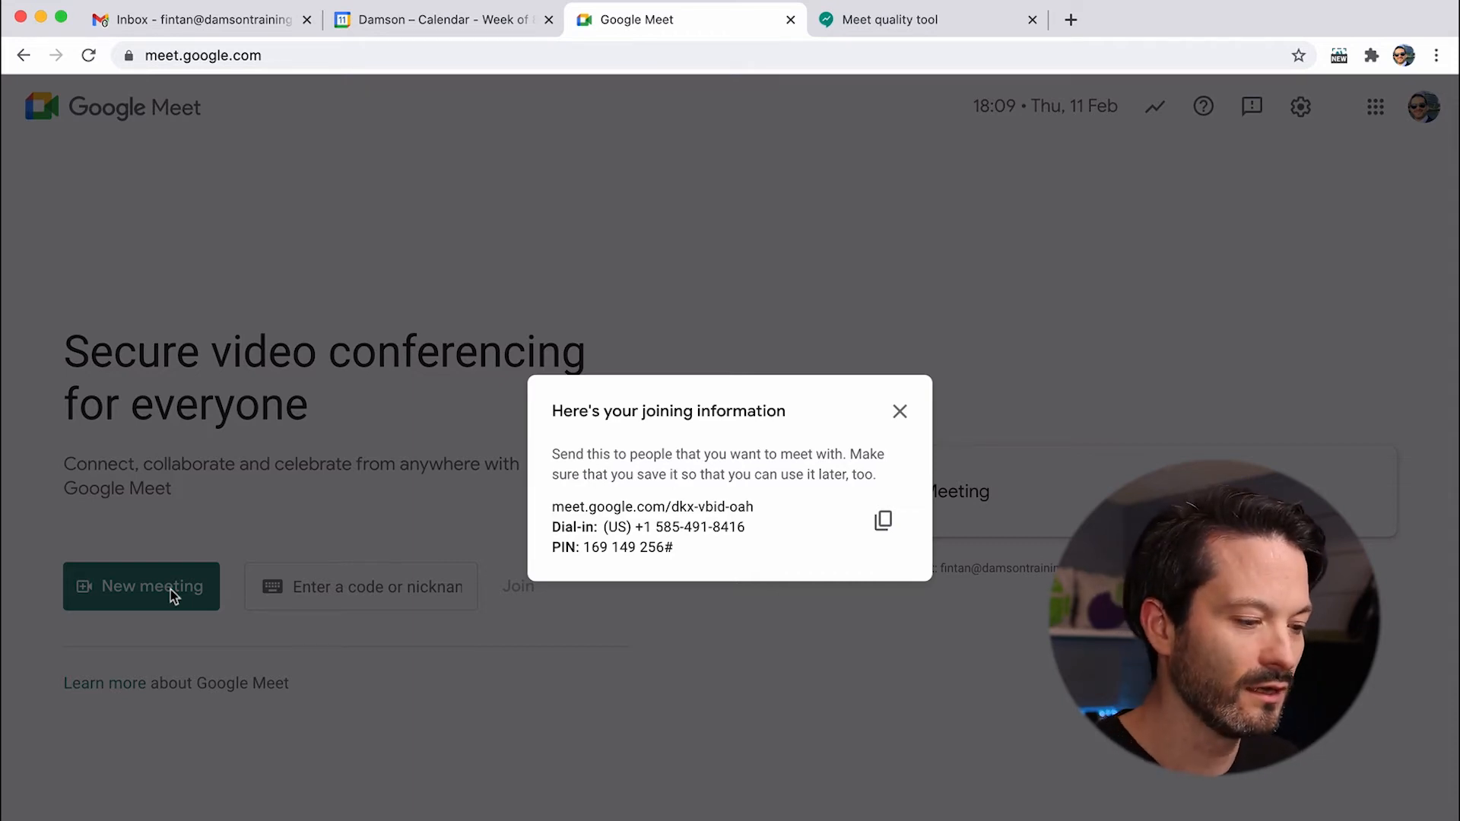
left_click(899, 410)
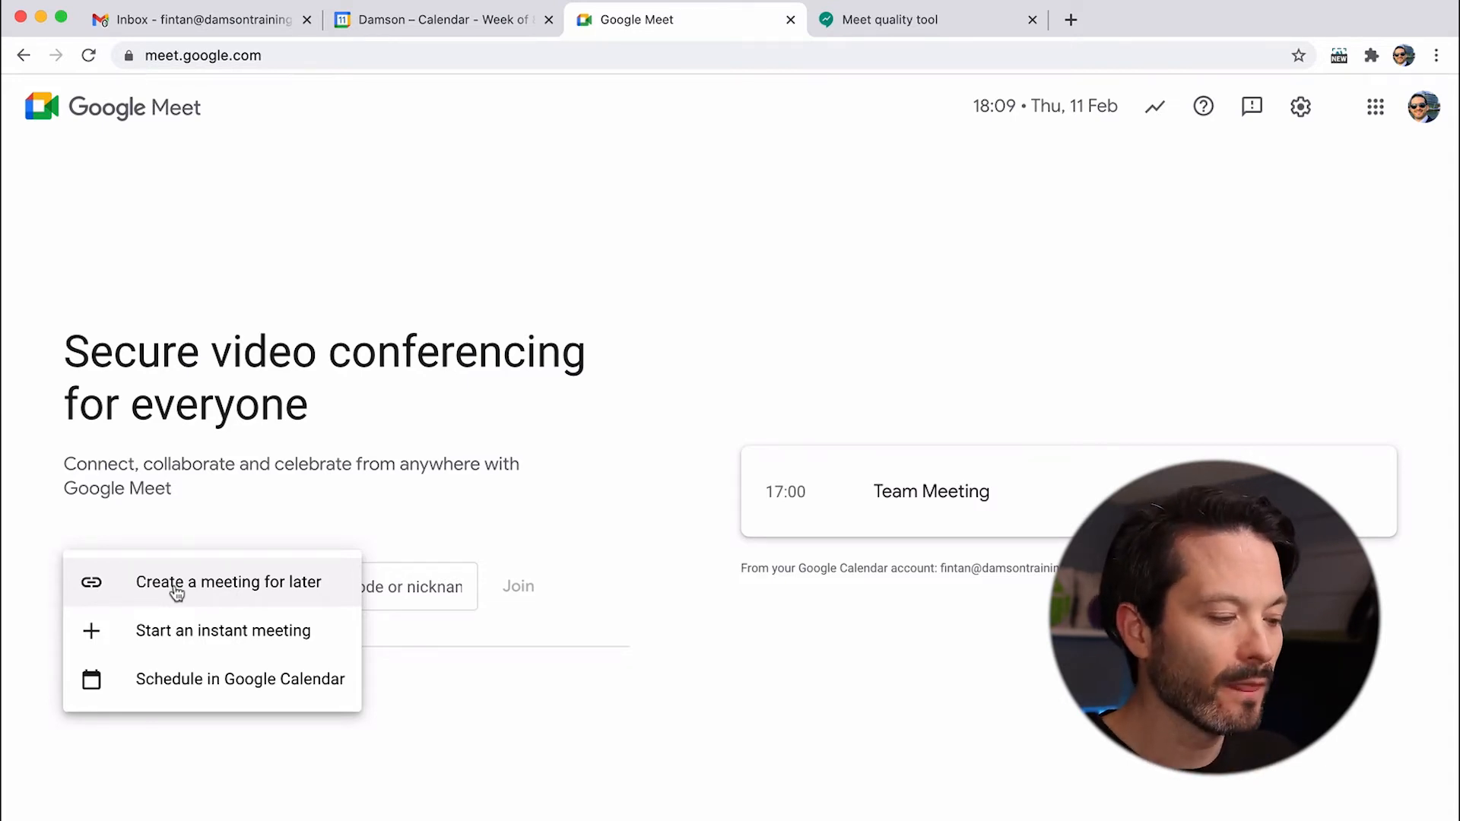
mouse_move(183, 652)
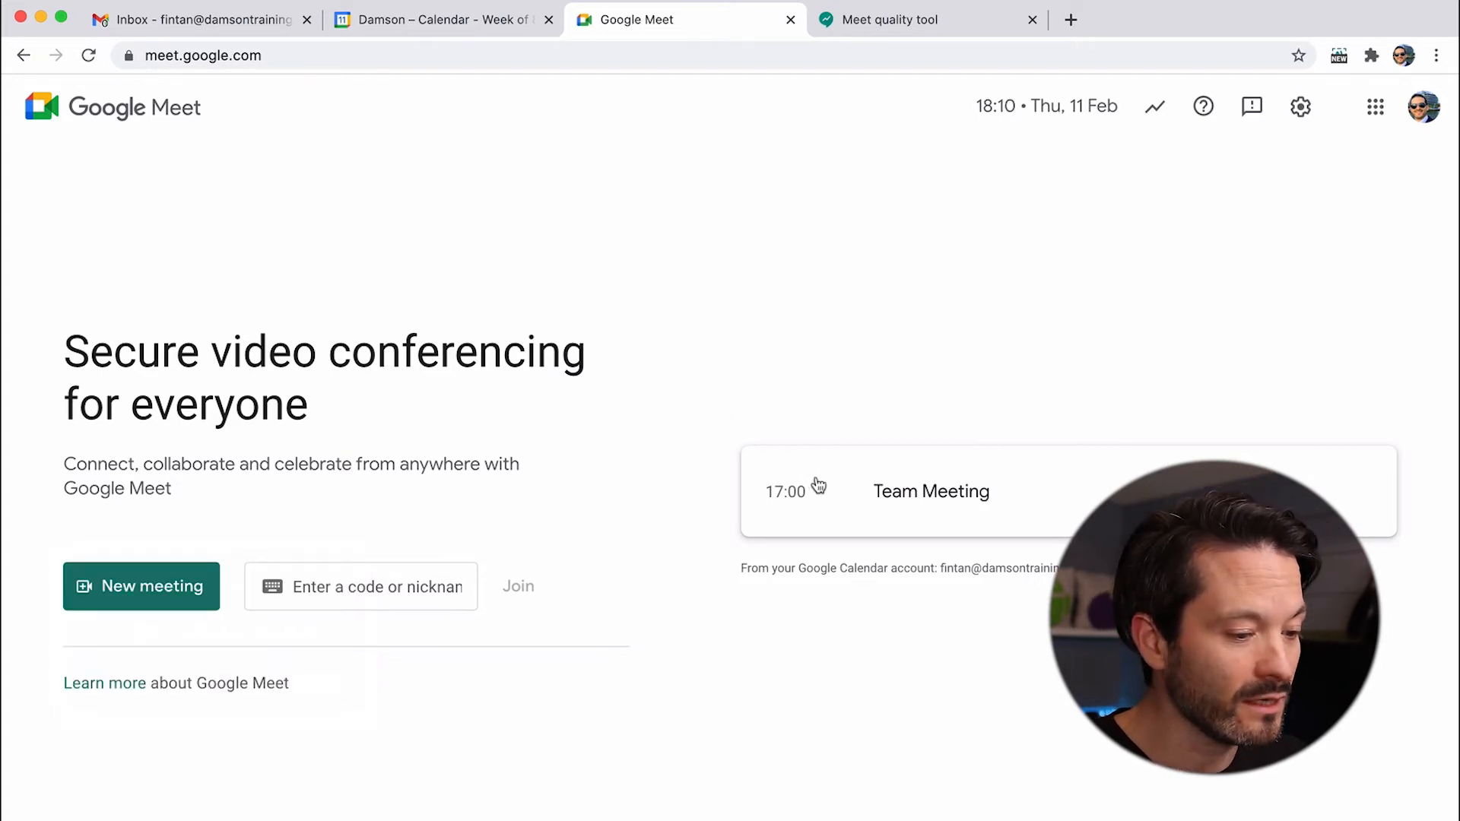
left_click(930, 492)
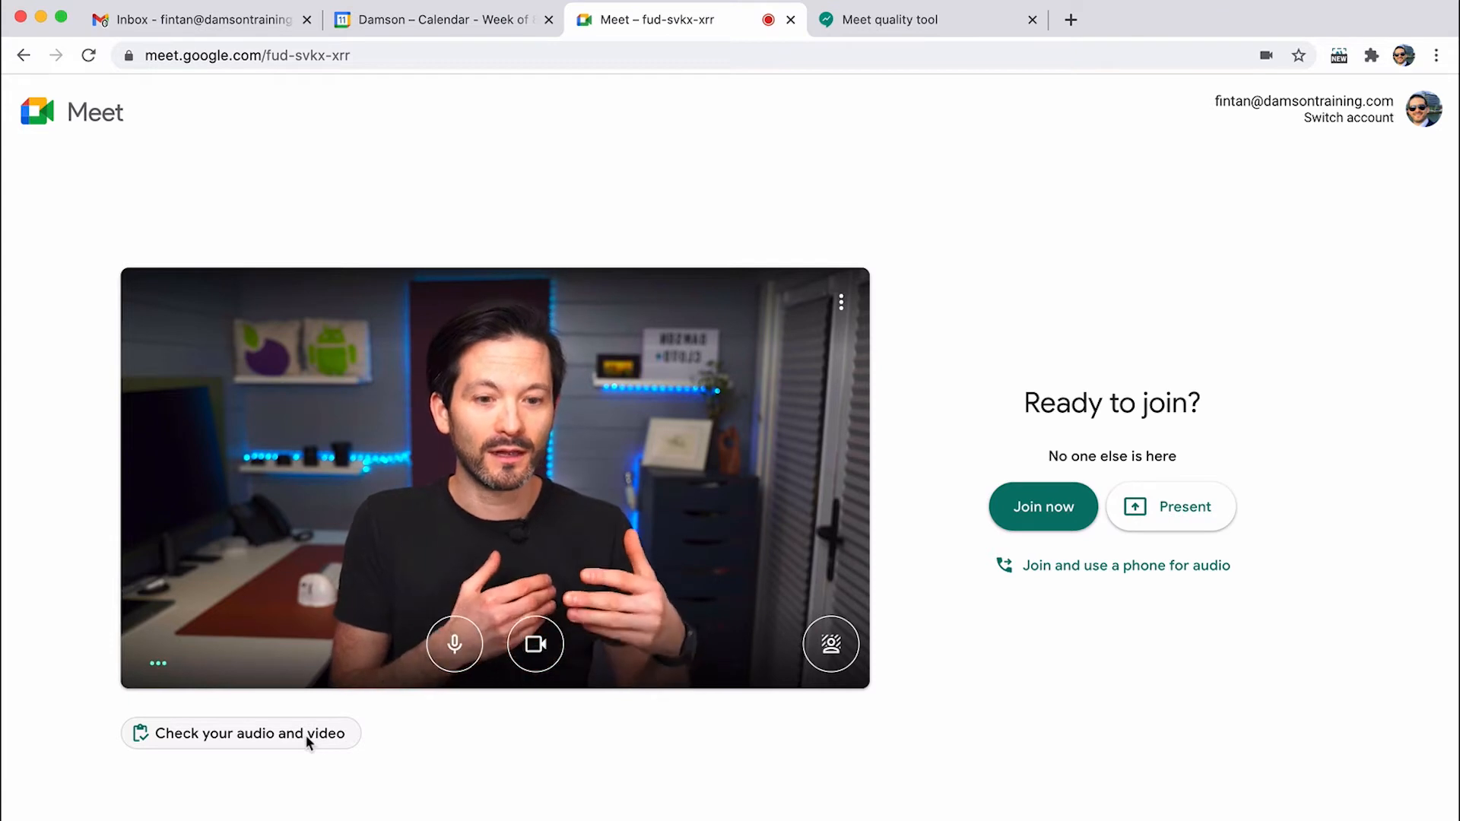
mouse_move(792, 512)
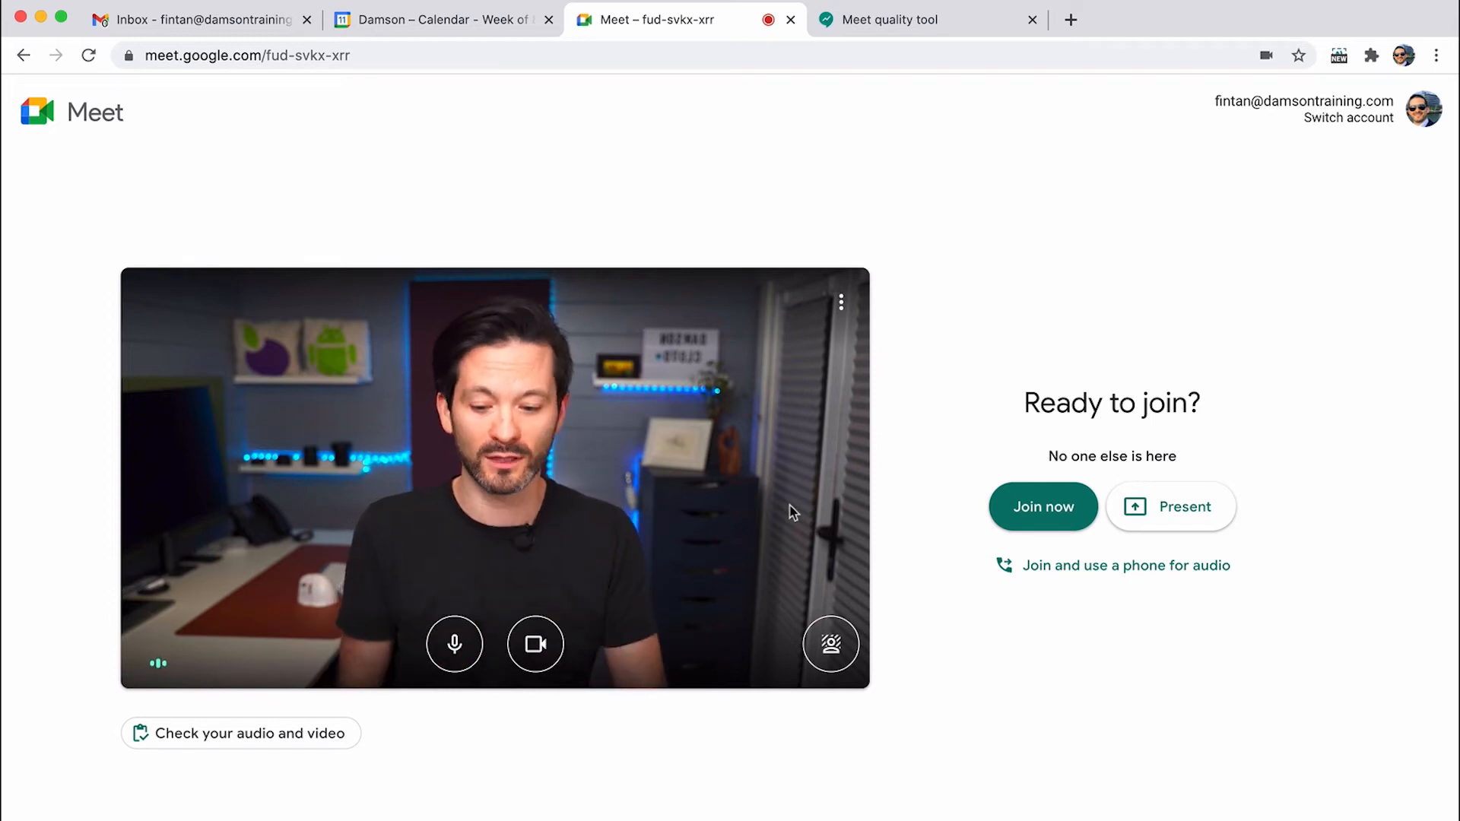
mouse_move(258, 735)
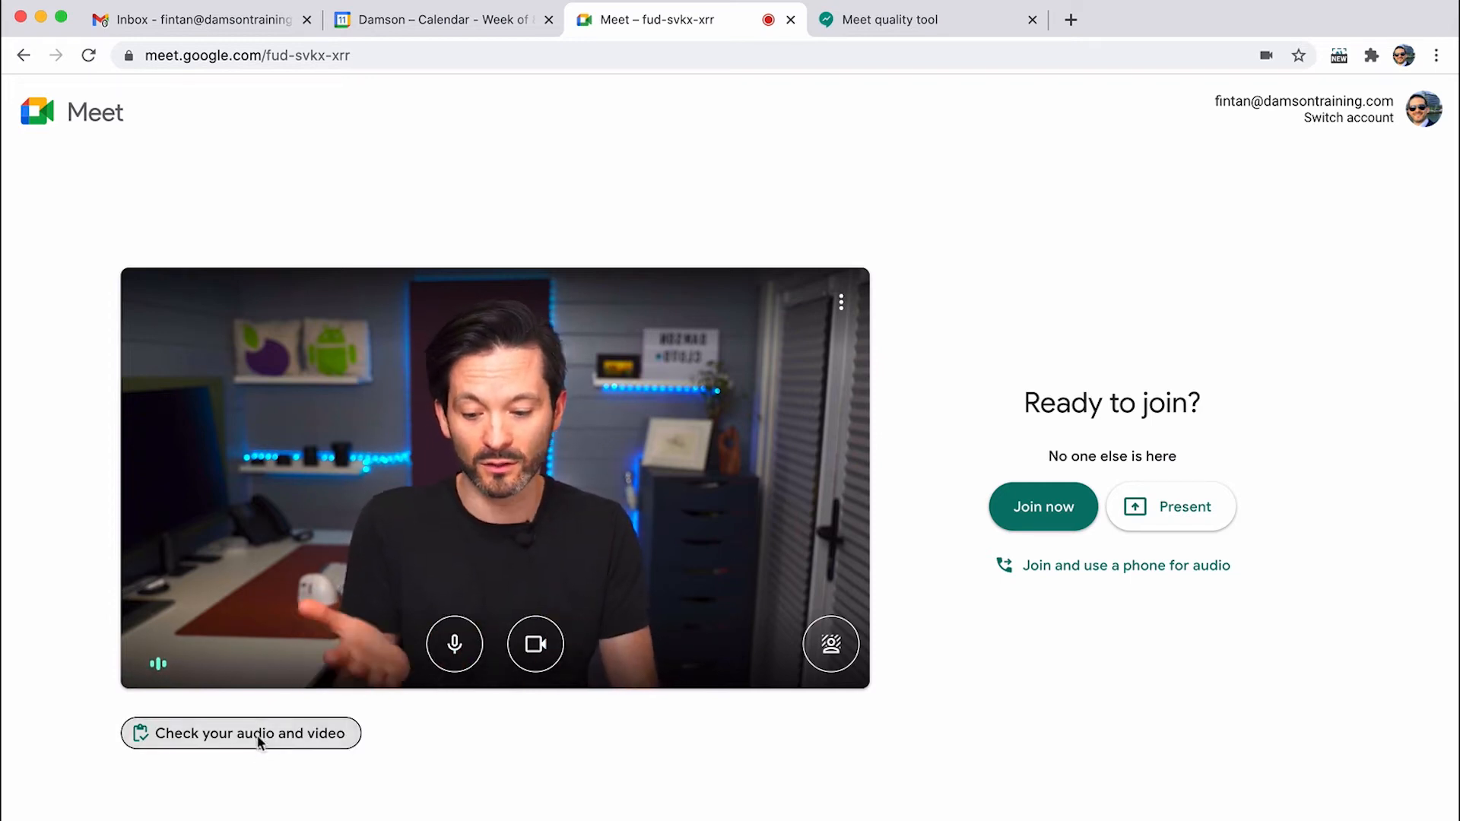
Step: Run the audio/video check, browse microphones and cameras, and switch back to the Cam Link camera
left_click(240, 733)
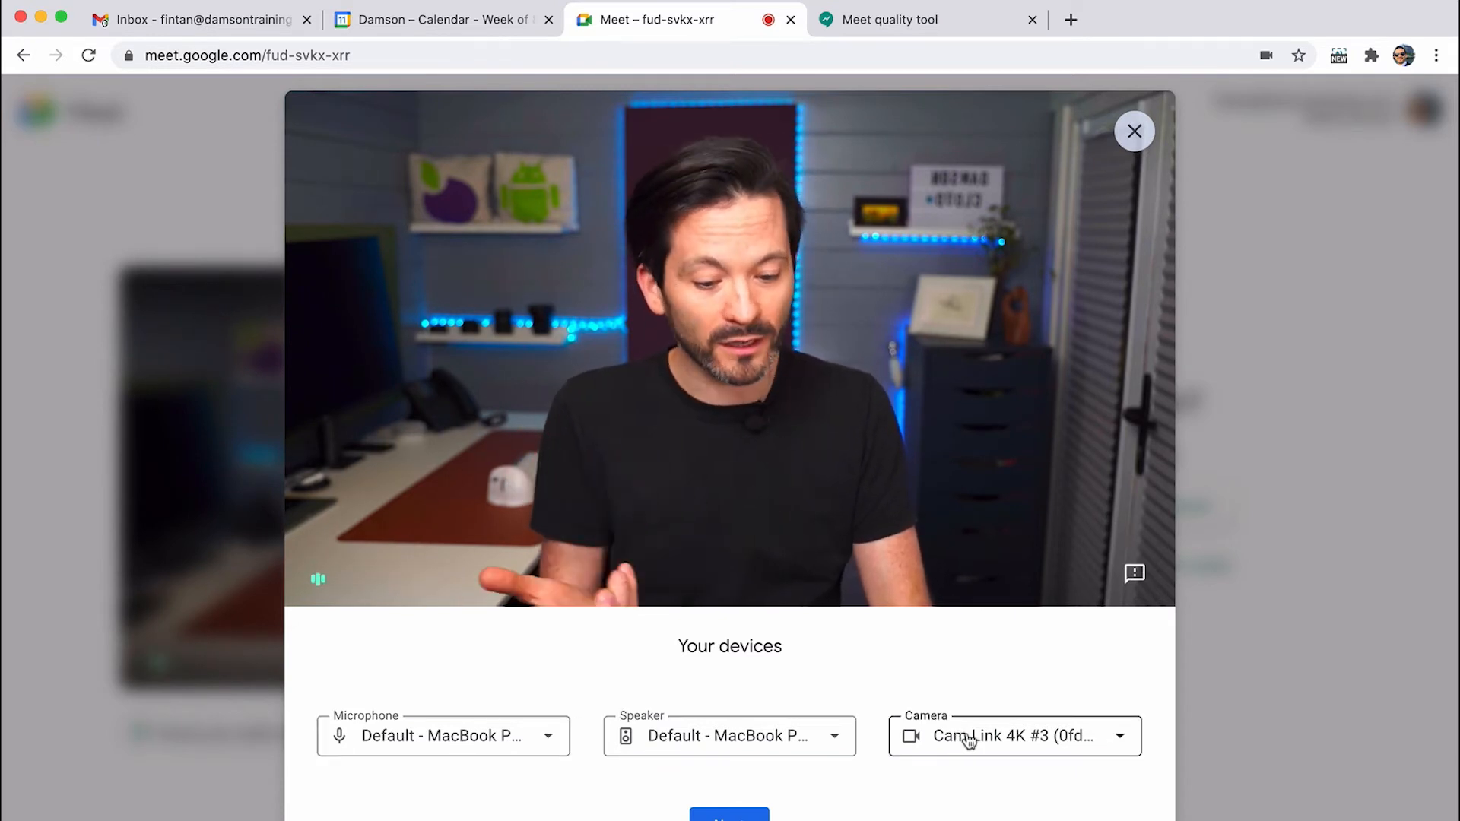
left_click(444, 735)
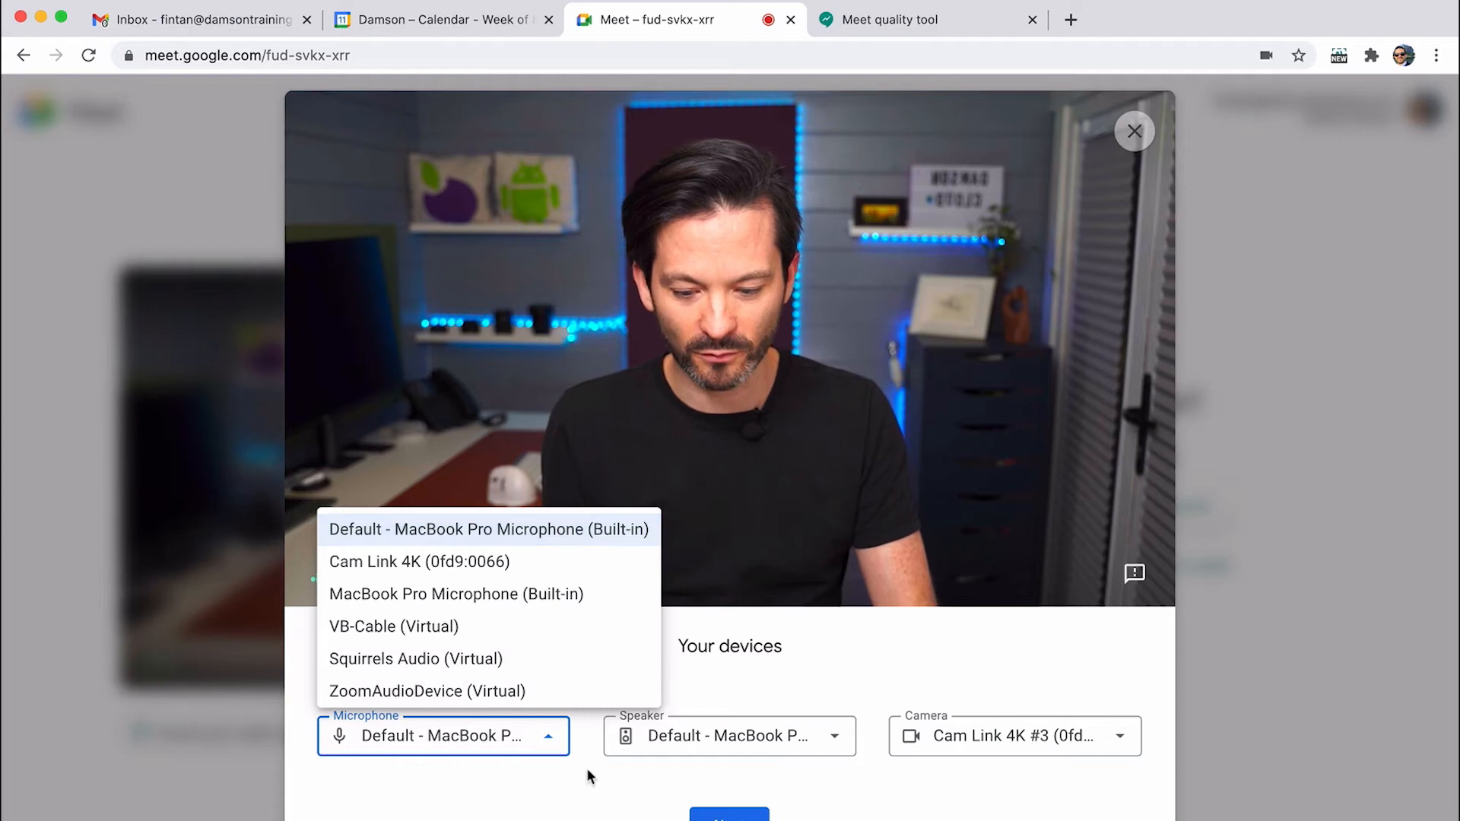
left_click(729, 735)
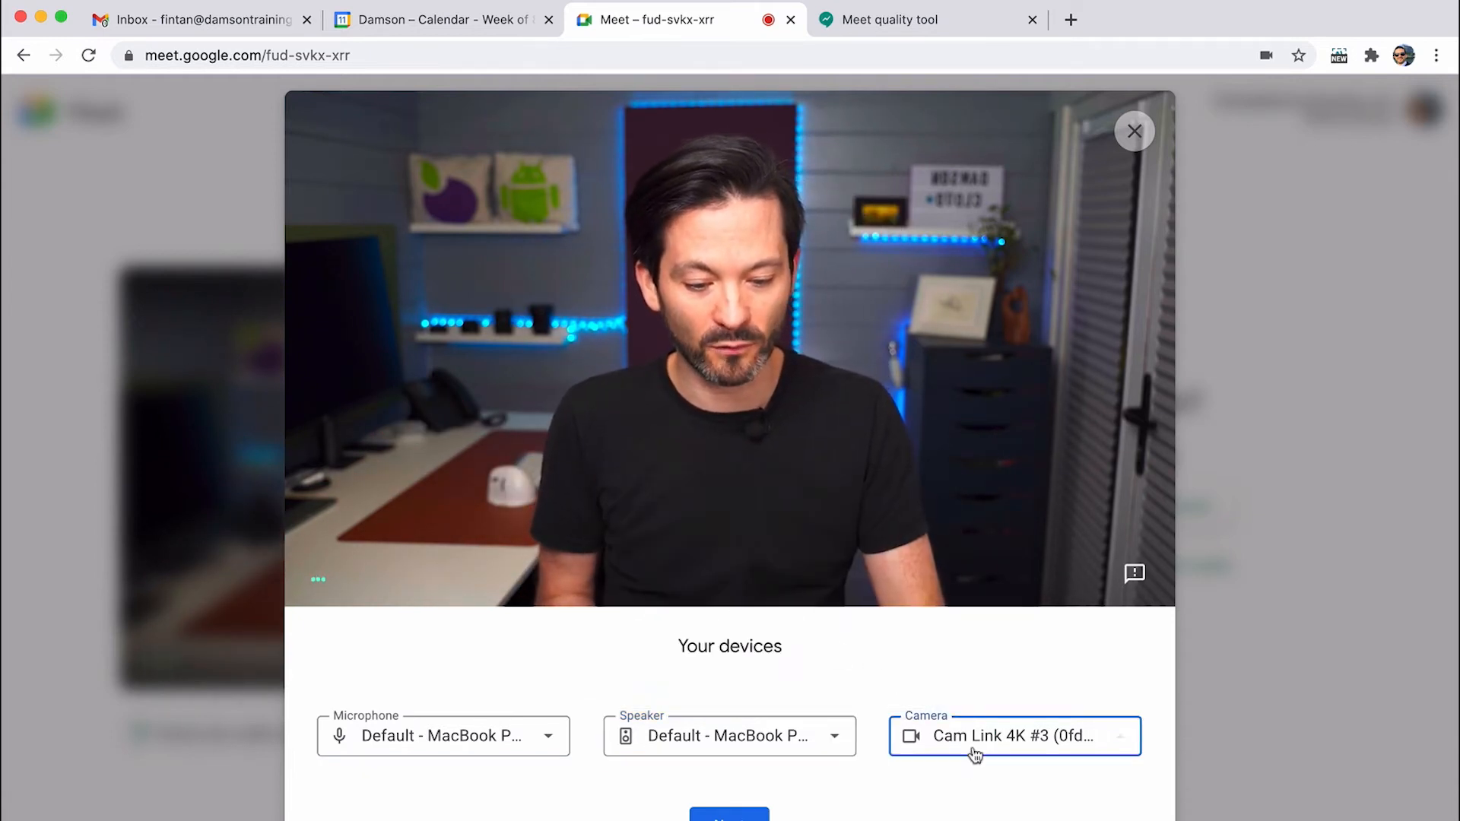
left_click(1014, 735)
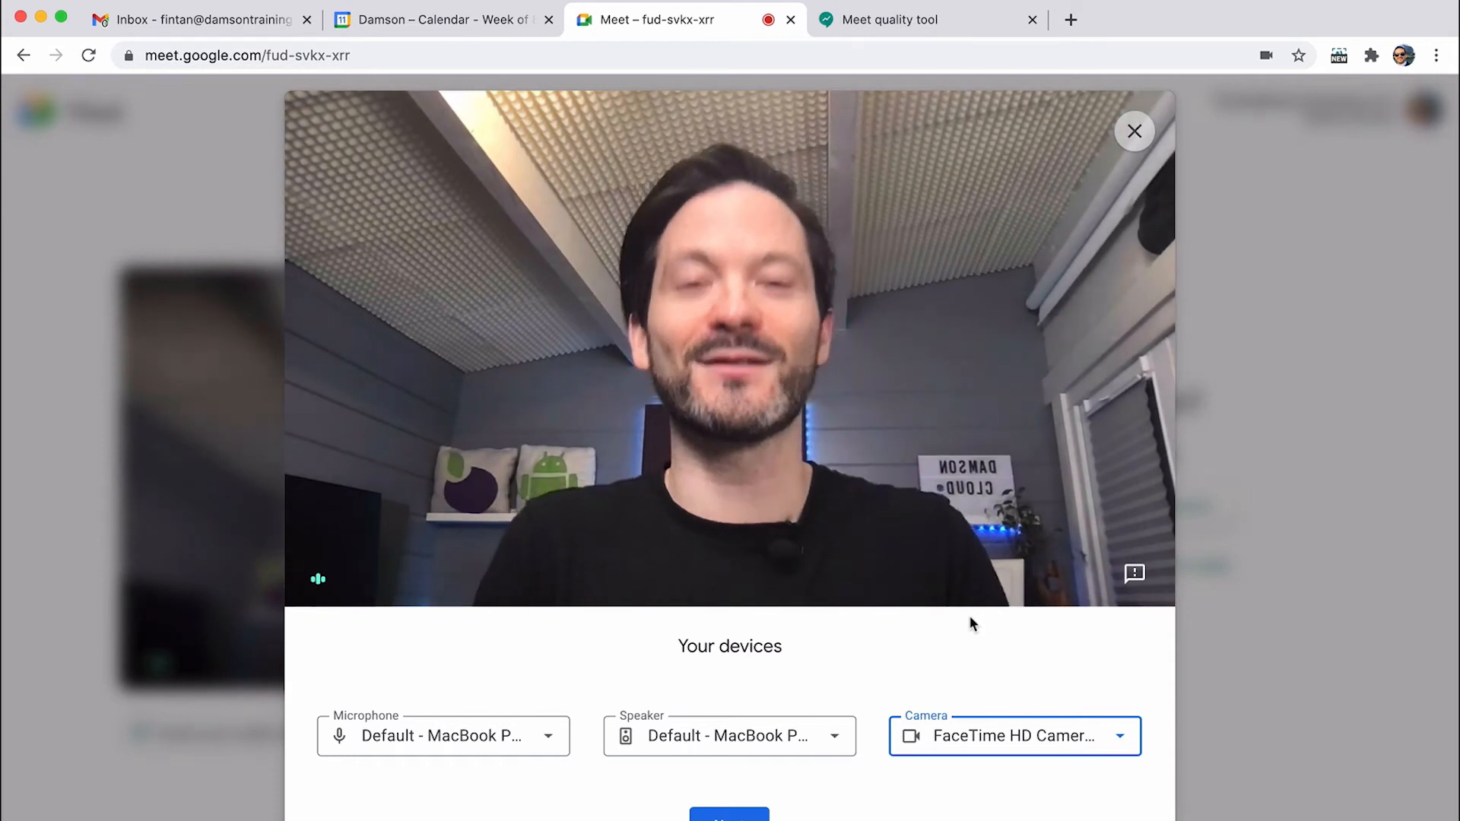
left_click(1012, 735)
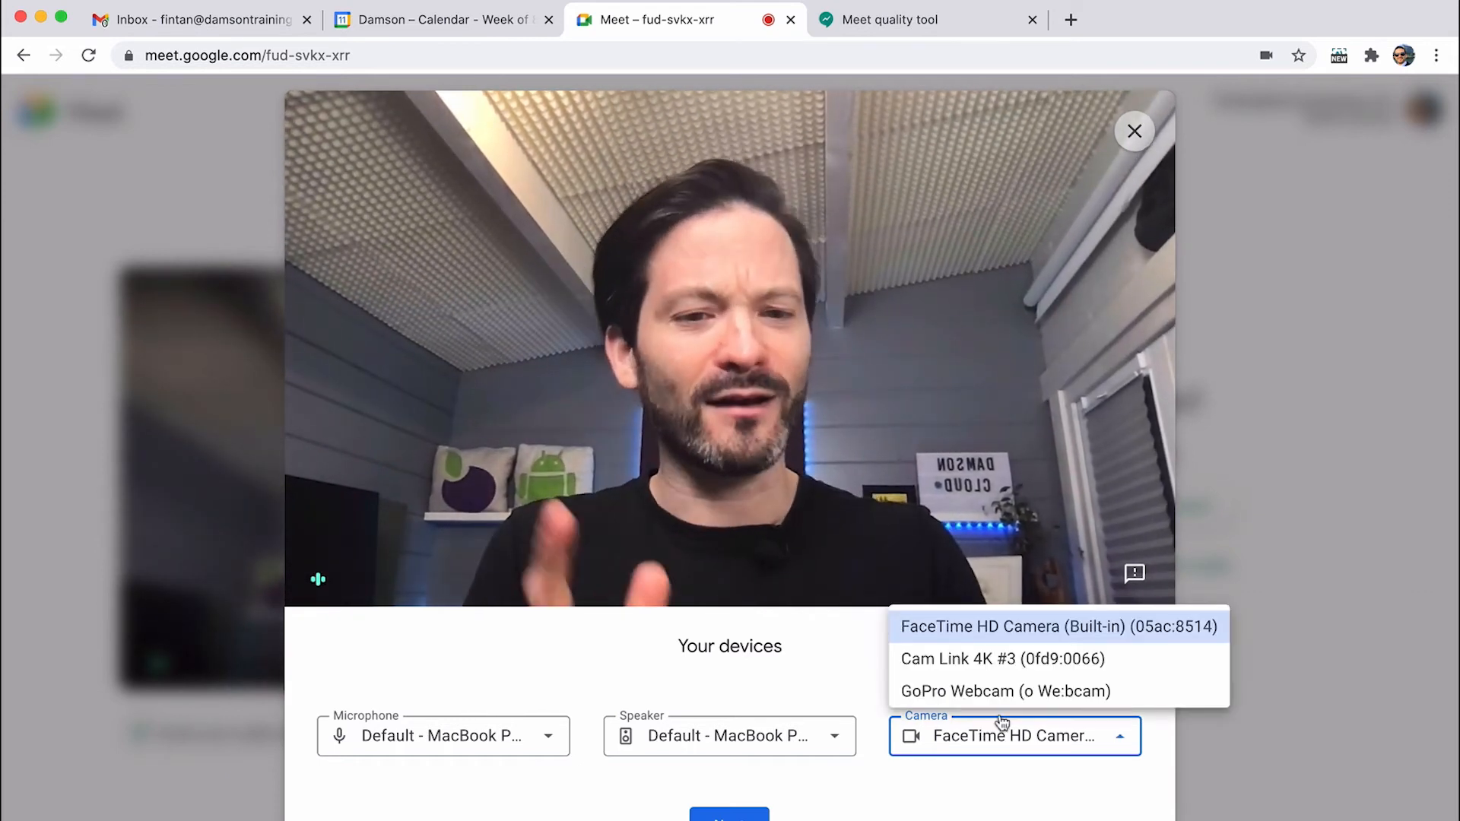
left_click(1002, 658)
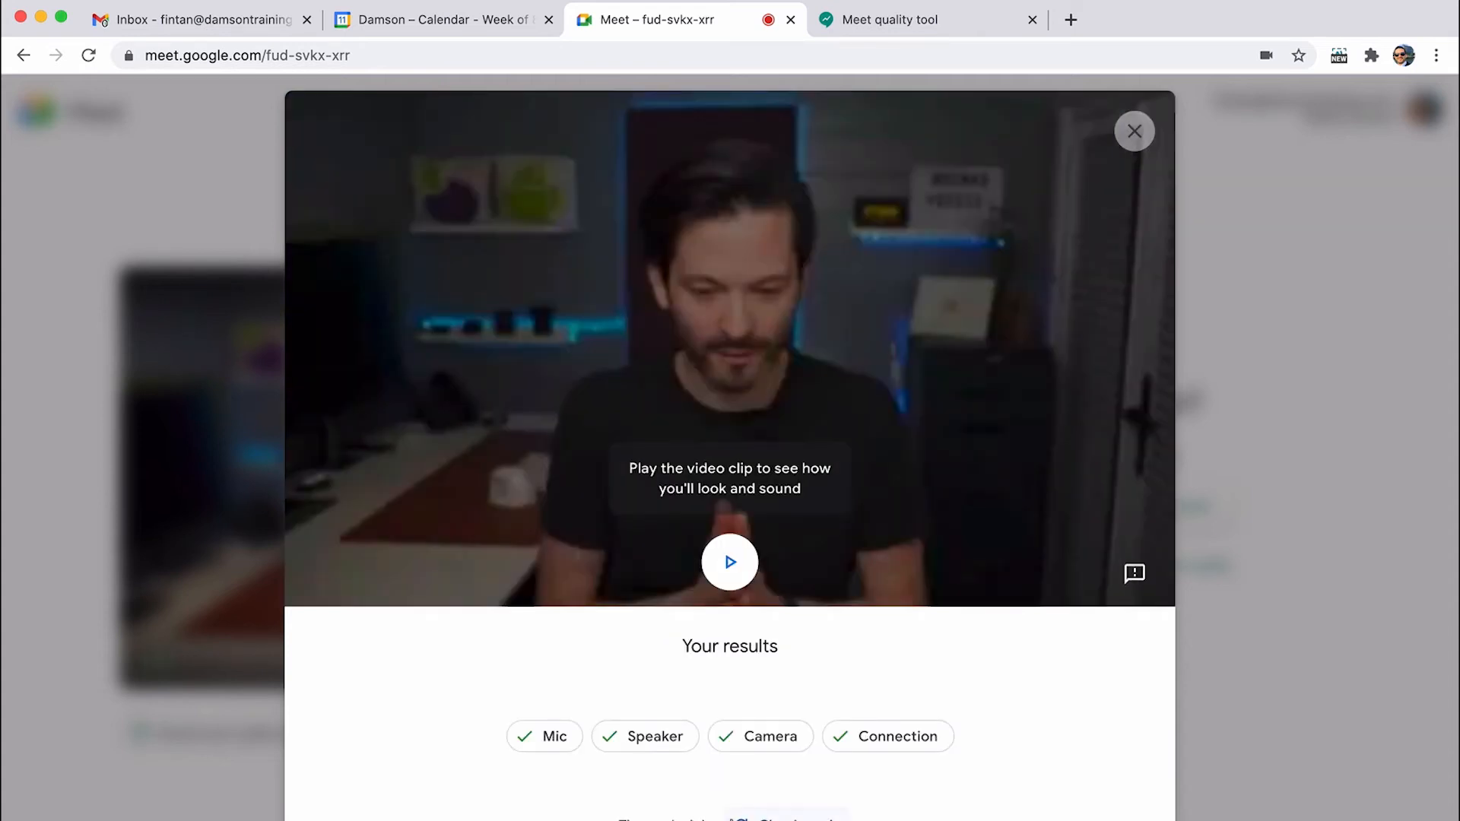
left_click(729, 561)
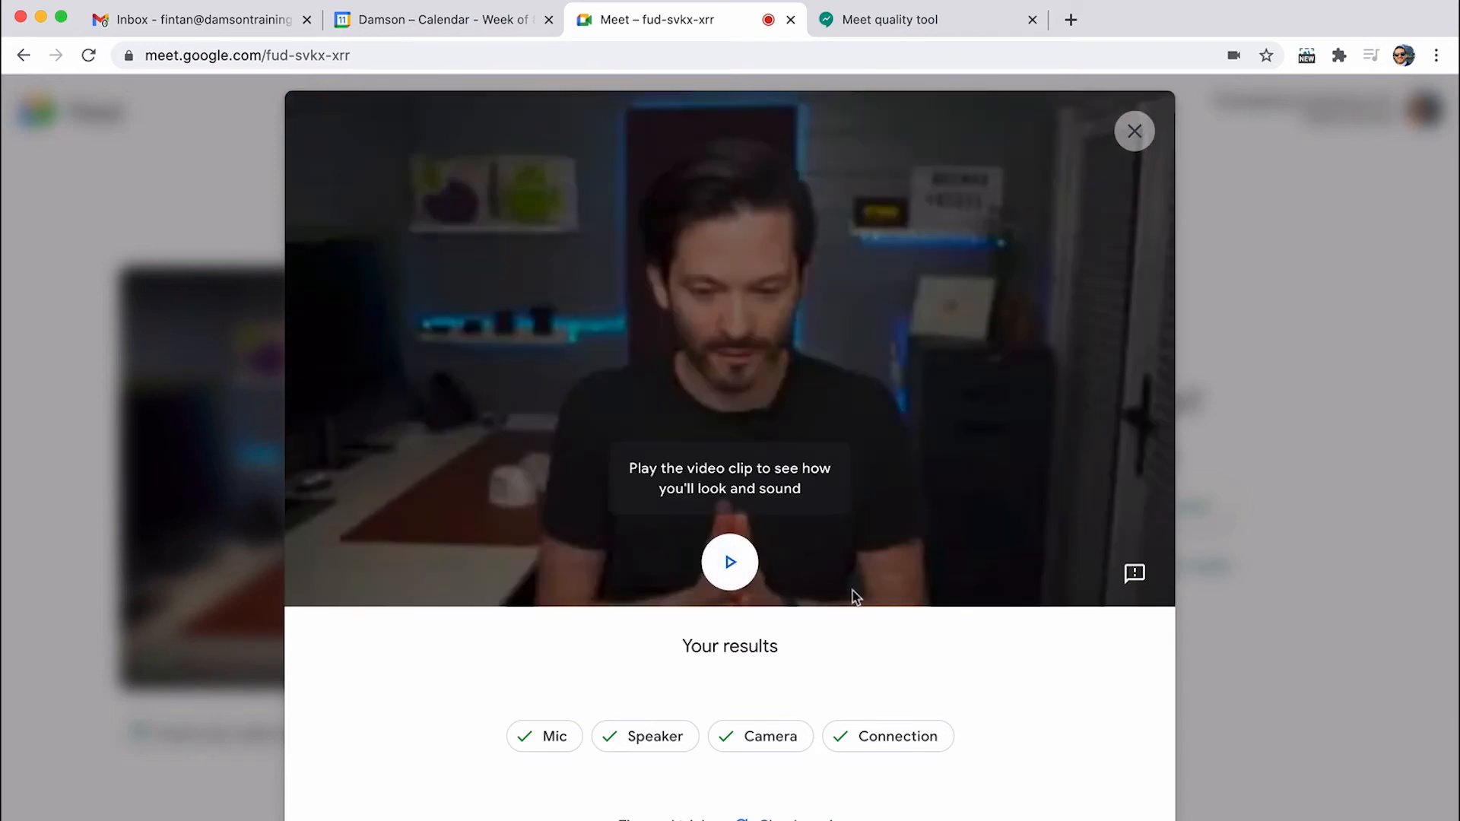
mouse_move(948, 459)
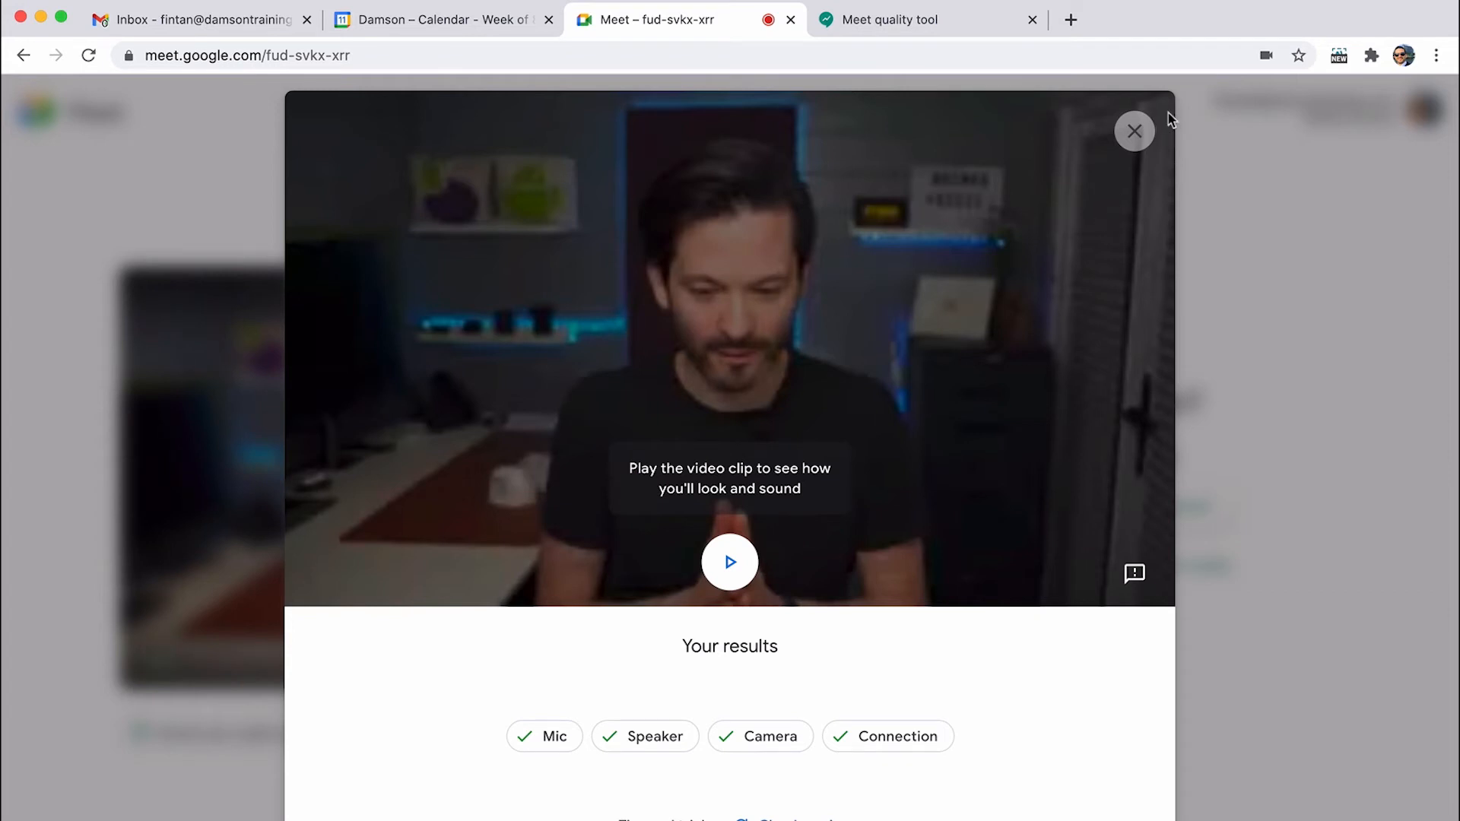
Step: Close the audio and video self-check results dialog
left_click(1133, 130)
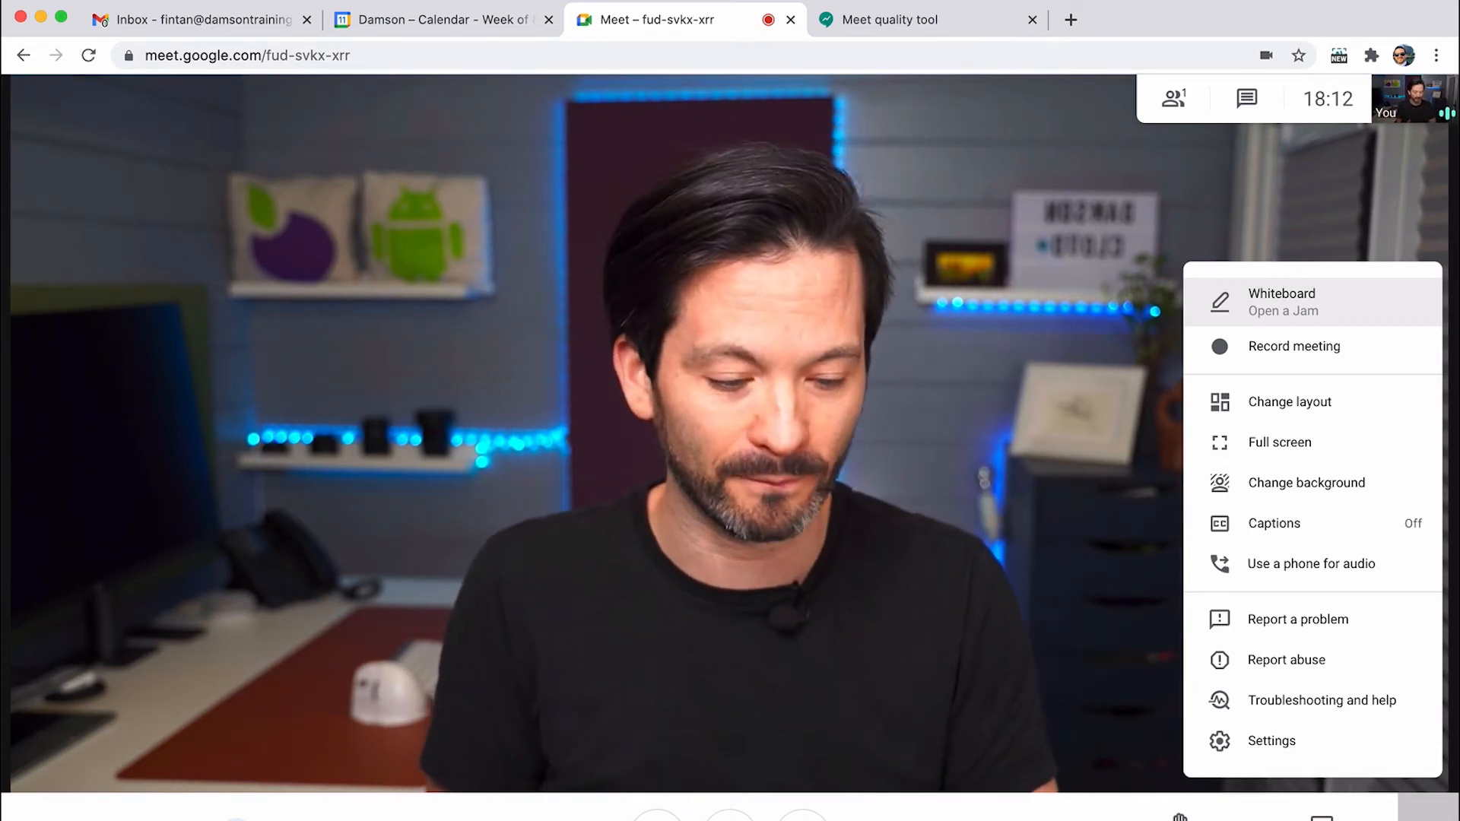
mouse_move(1322, 700)
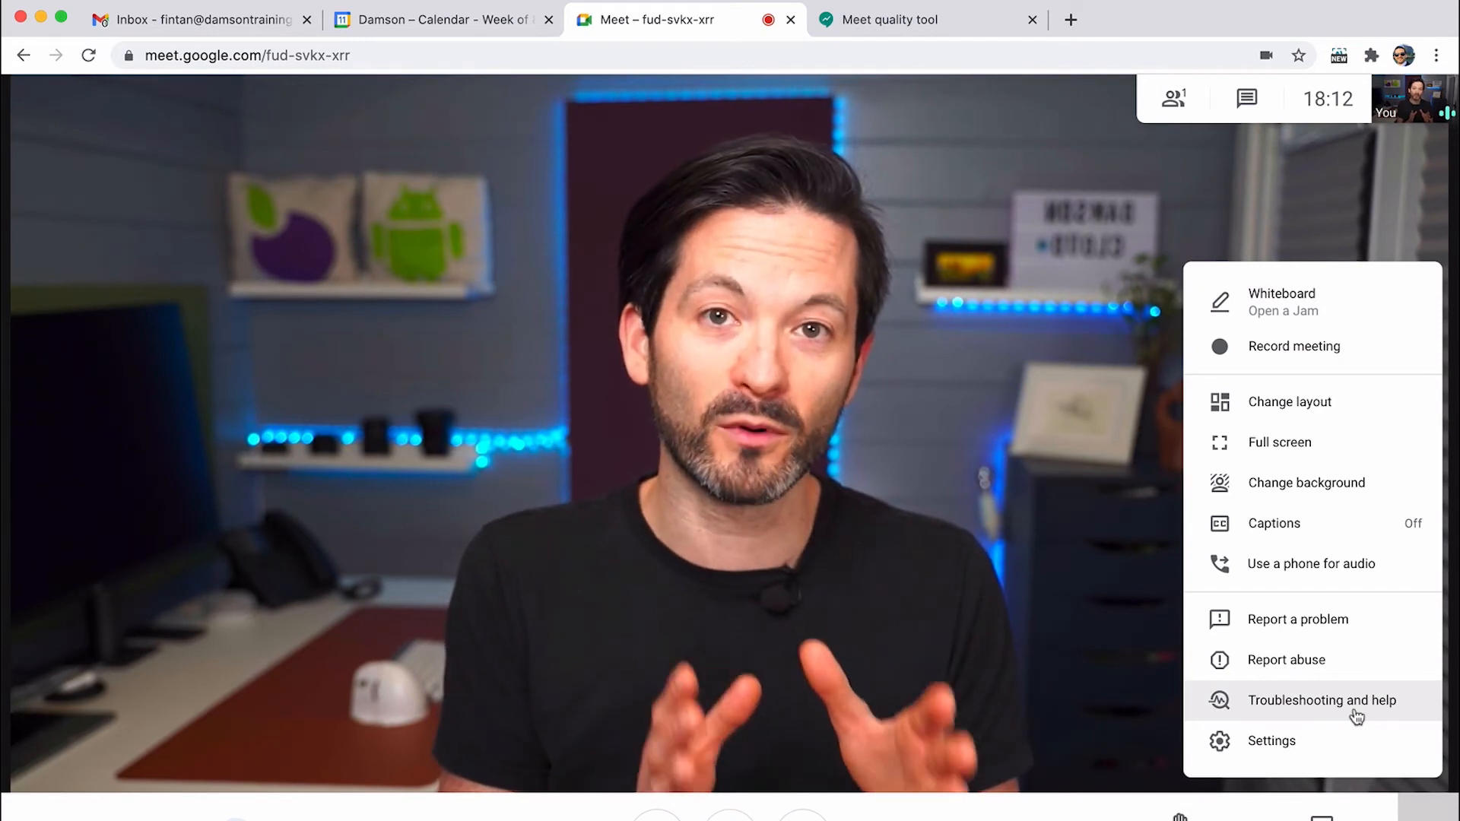
Step: Scroll the Troubleshooting panel's delay and CPU graphs, view Help articles, then close it
left_click(1322, 700)
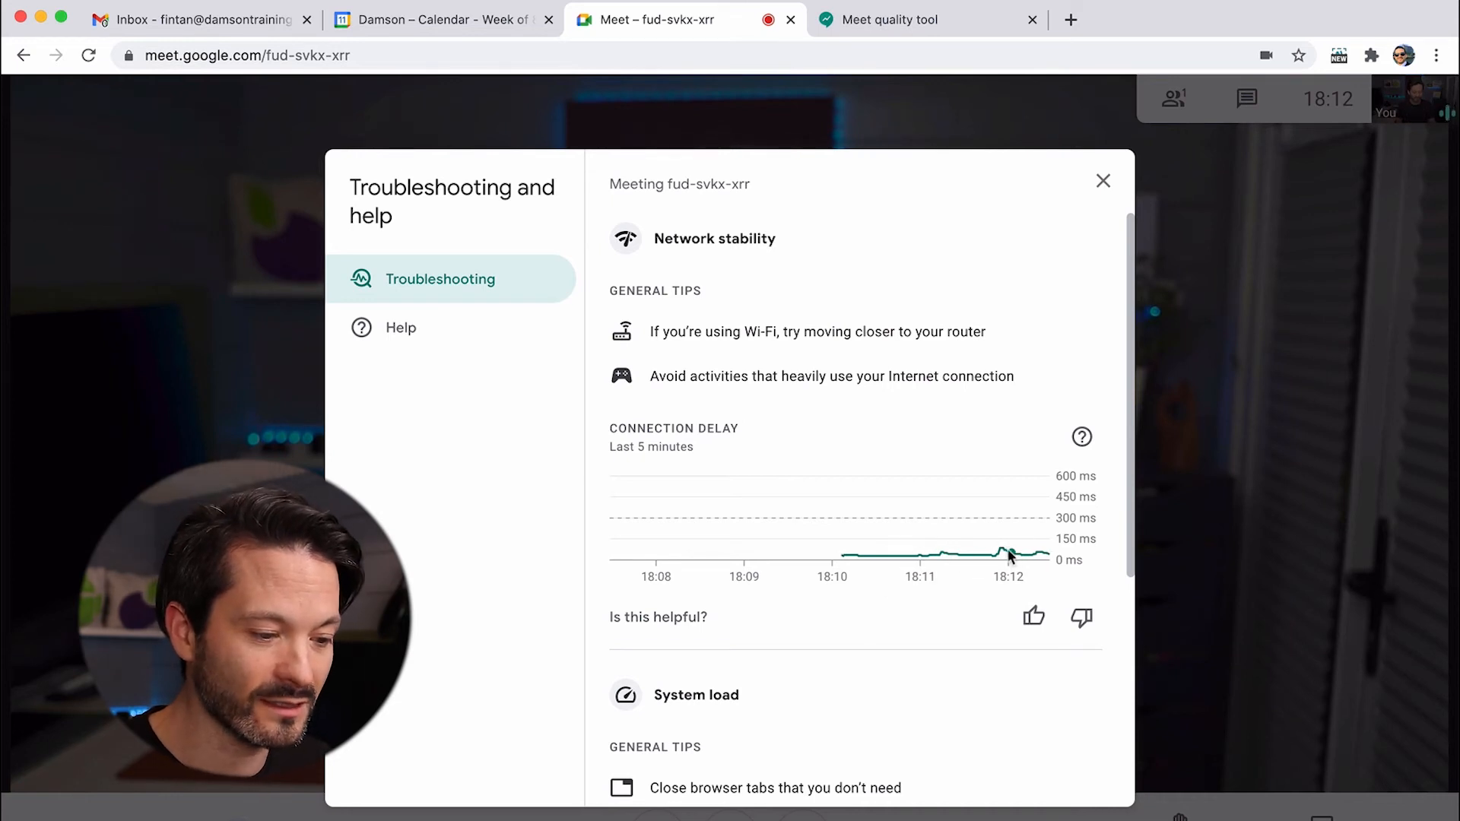
mouse_move(999, 554)
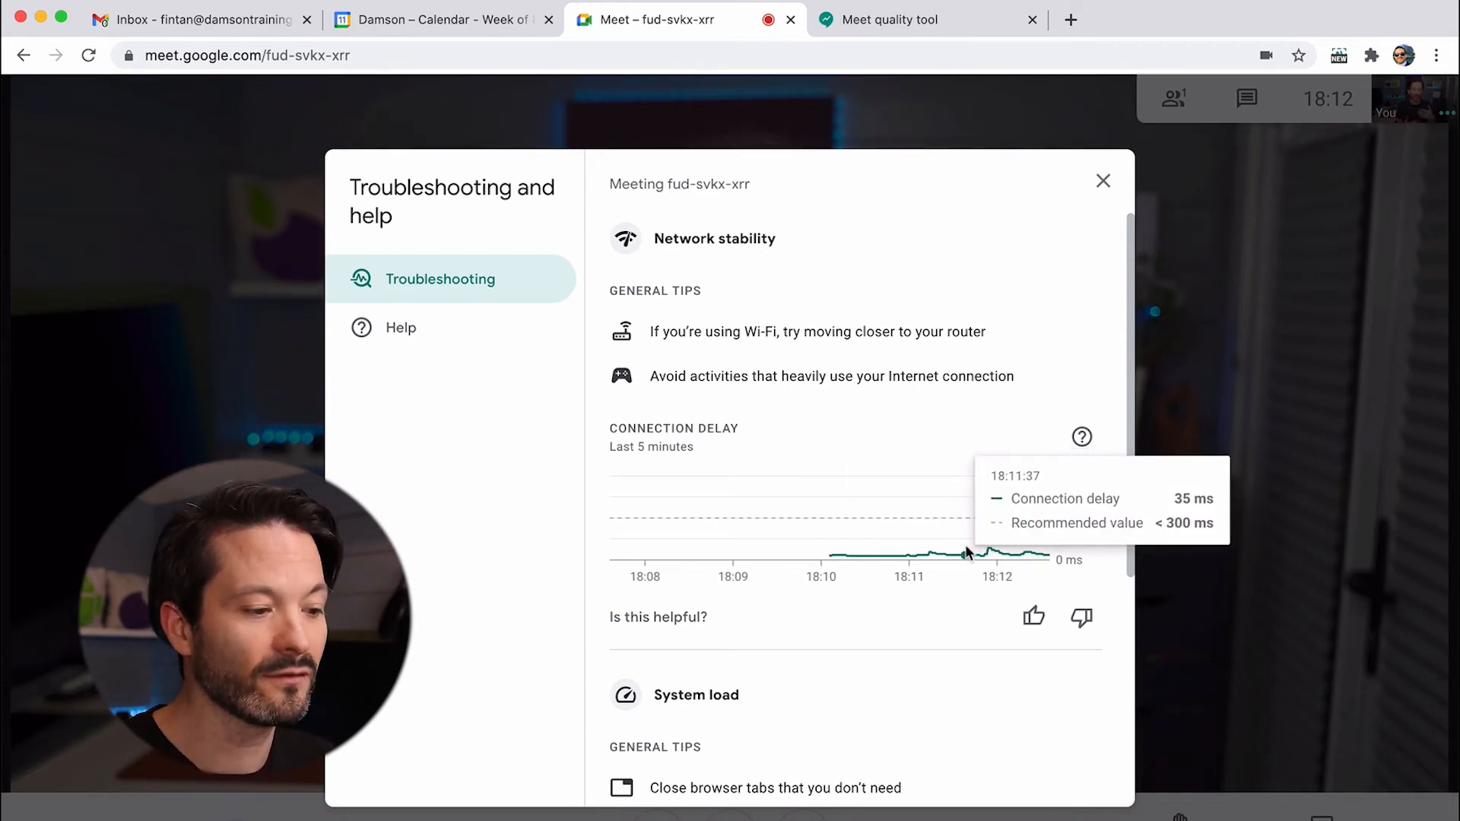
scroll("down", 3)
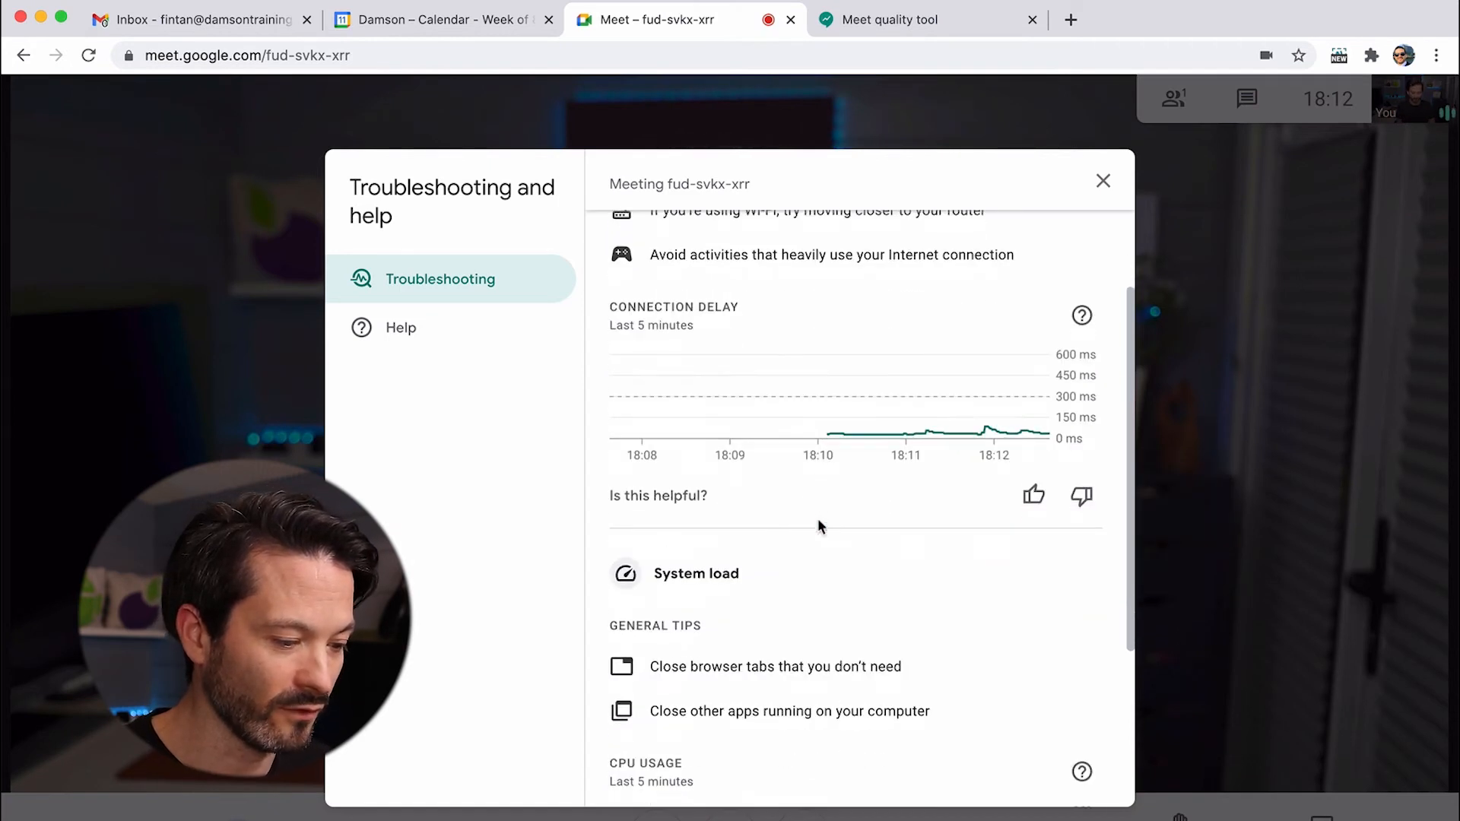
scroll("down", 3)
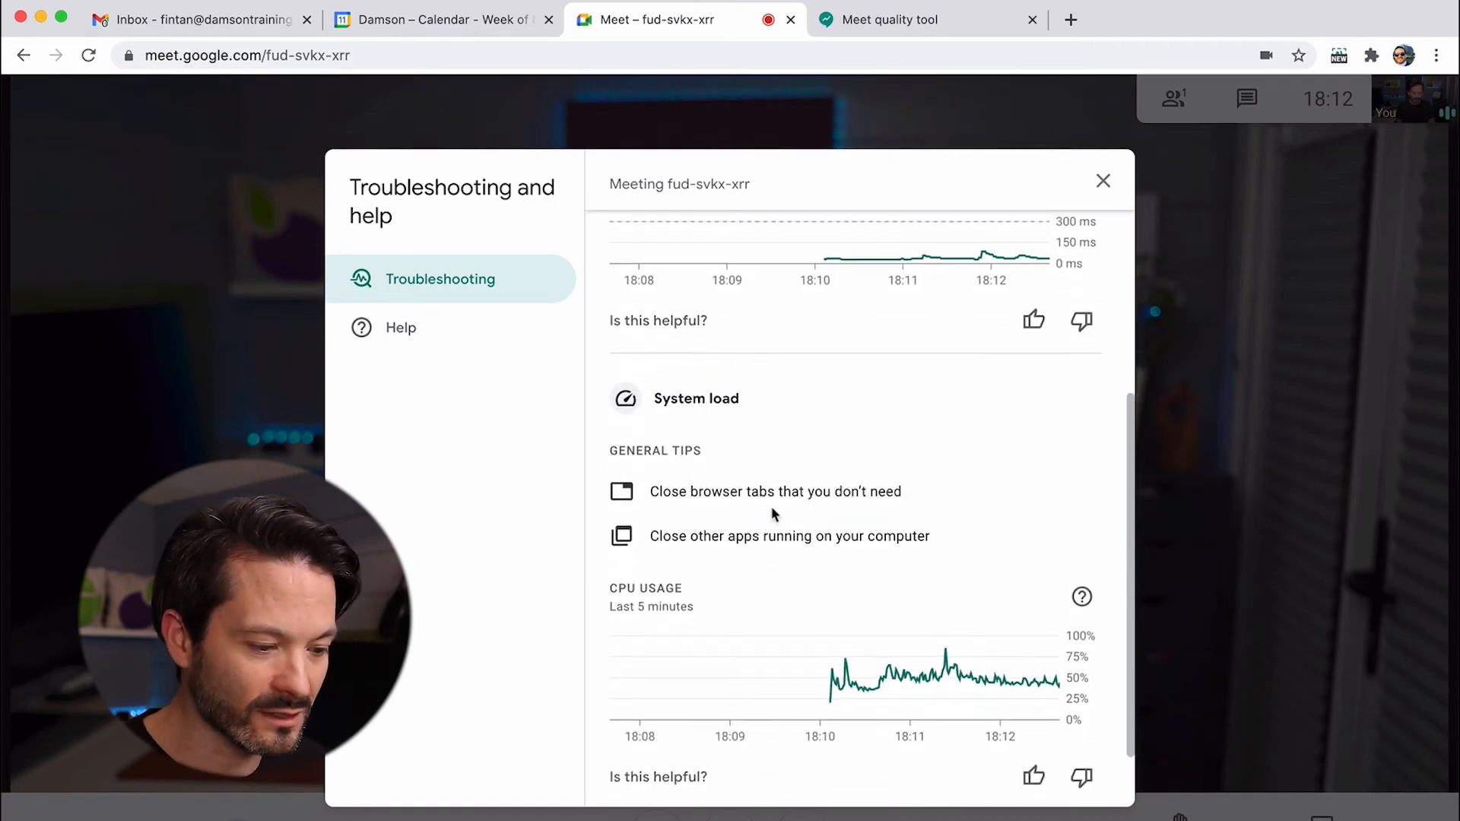
scroll("down", 3)
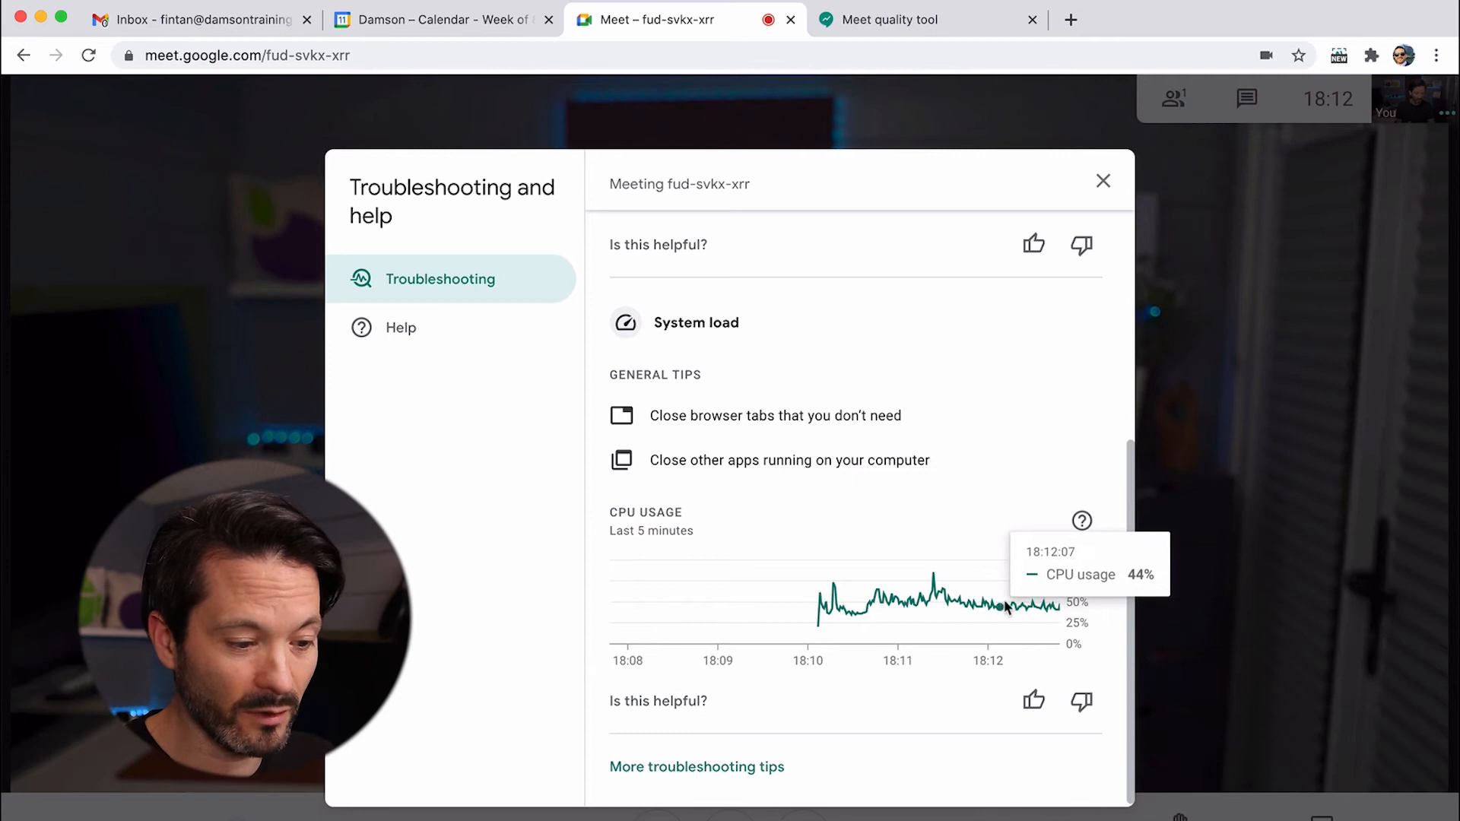
mouse_move(938, 596)
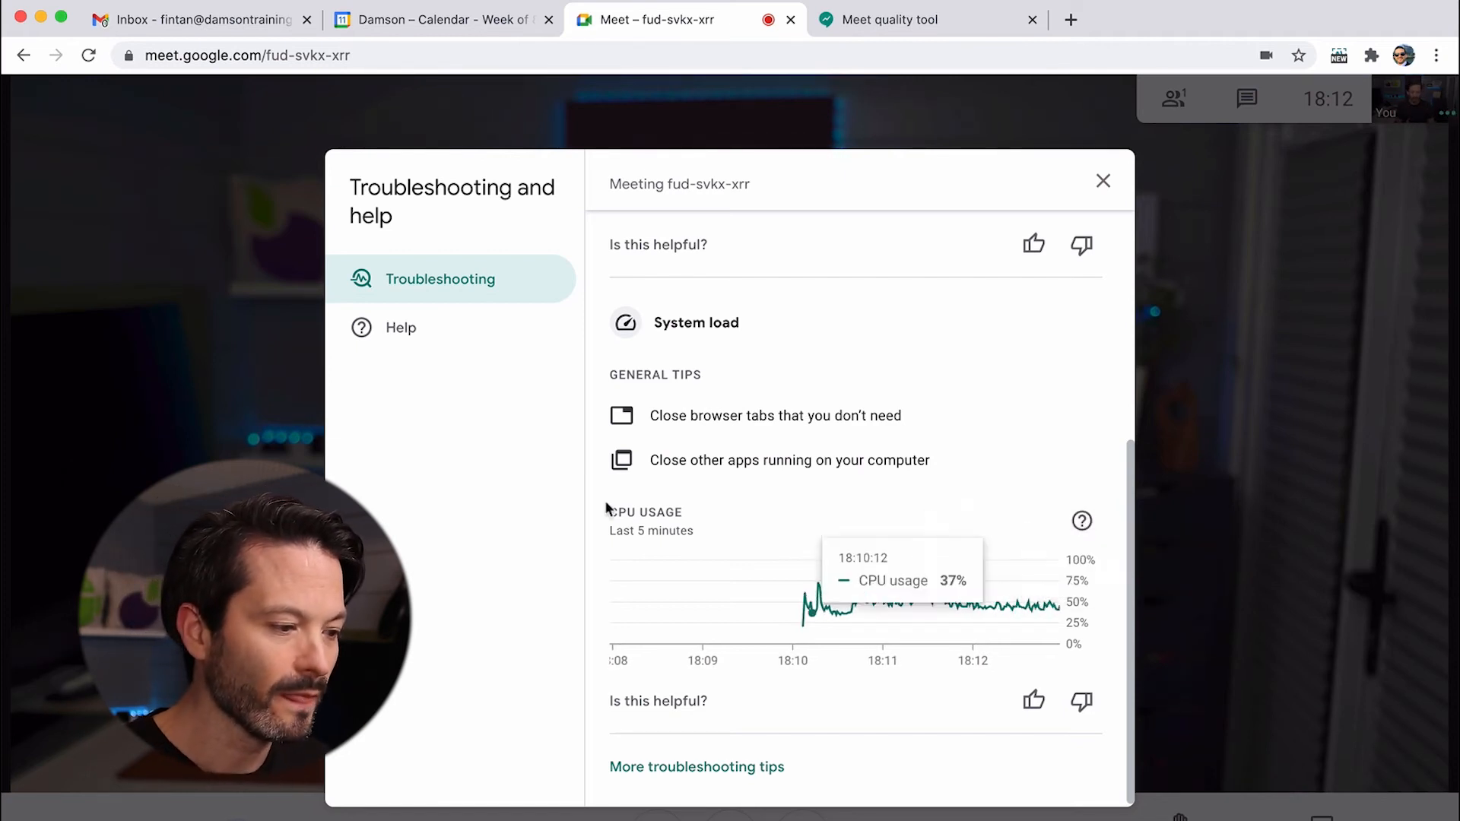
left_click(401, 327)
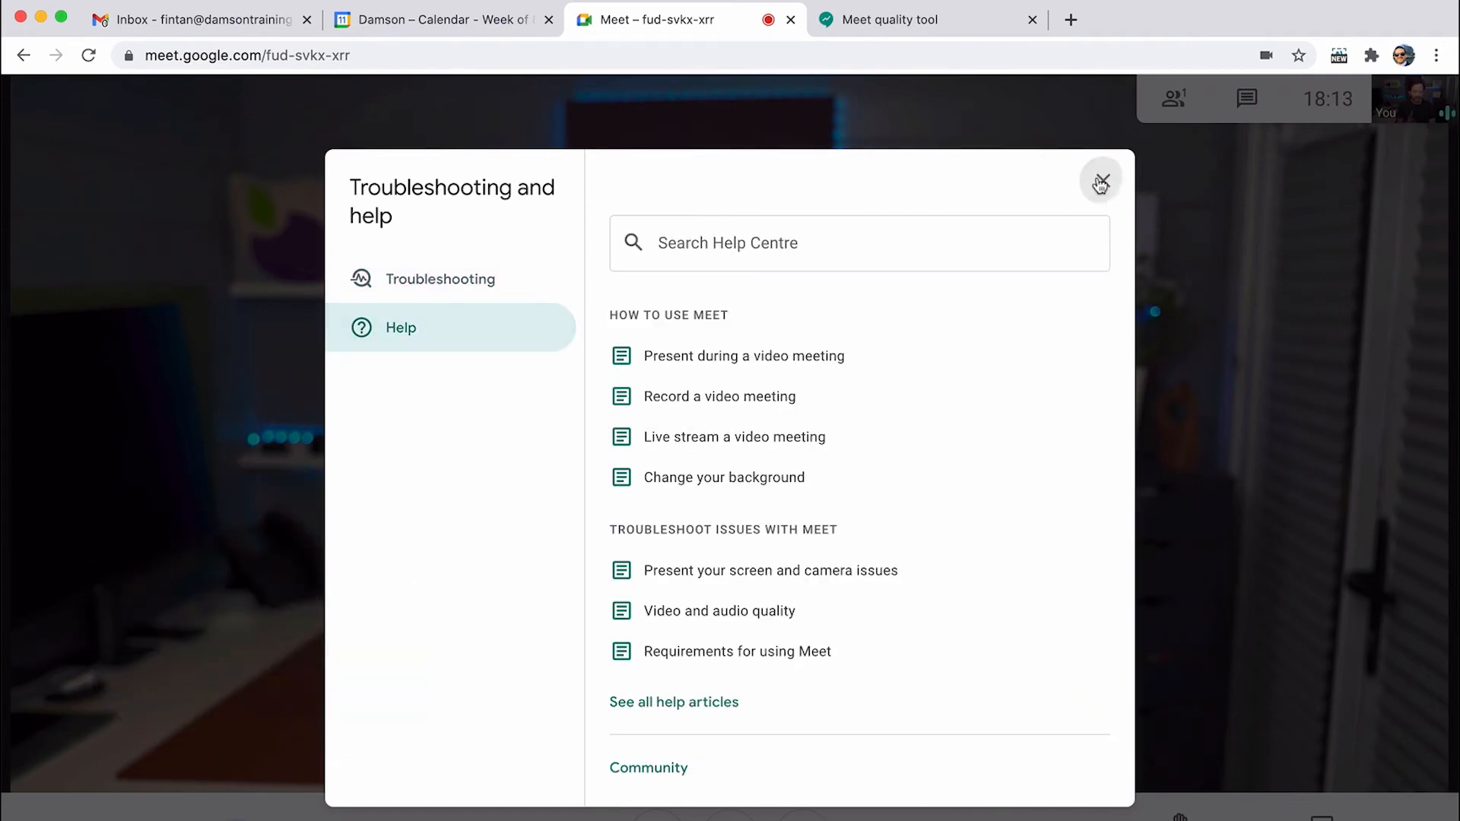
left_click(1100, 182)
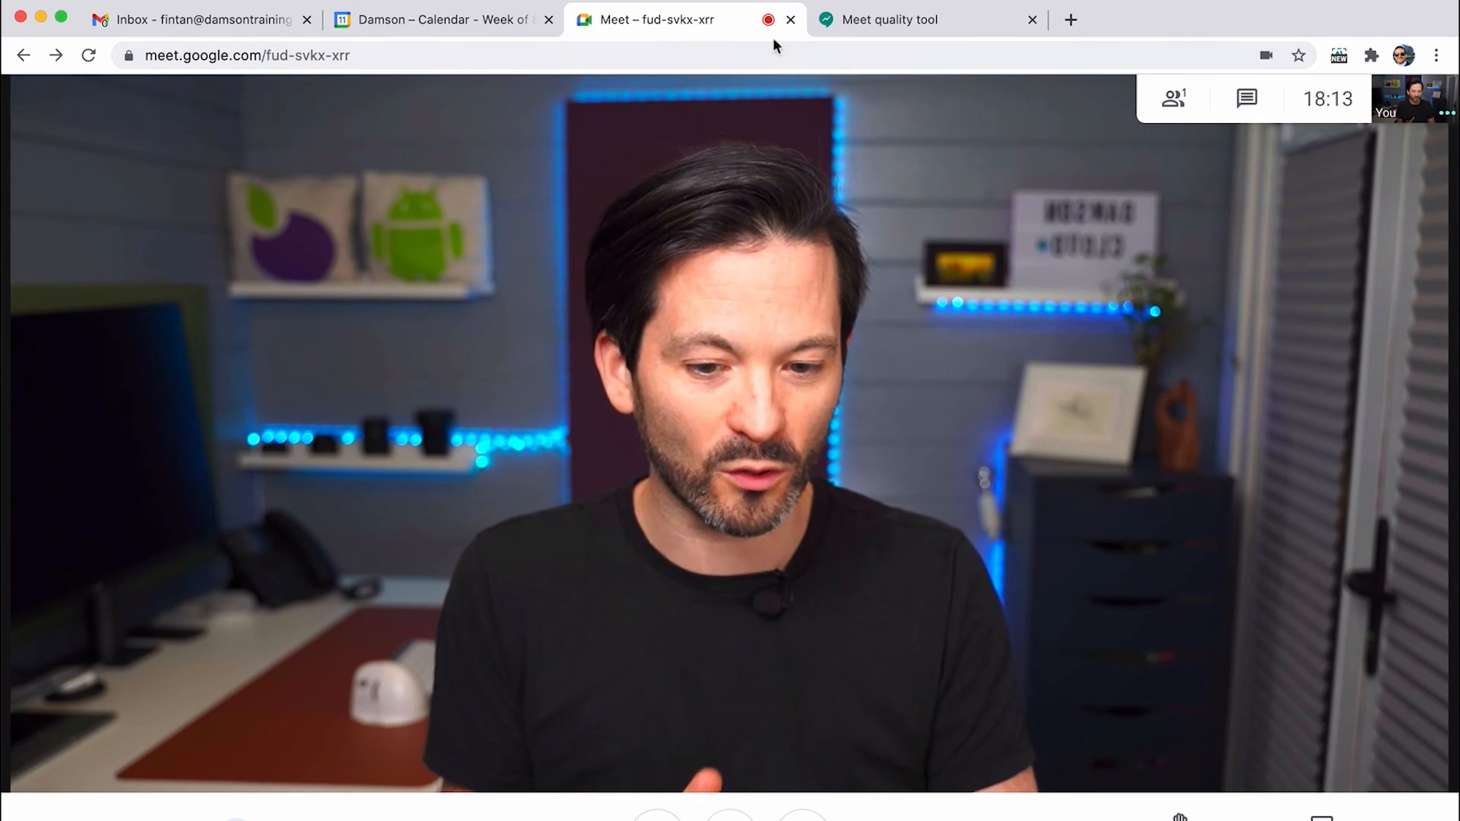
Step: Navigate back from the call to the meet.google.com start page
left_click(246, 54)
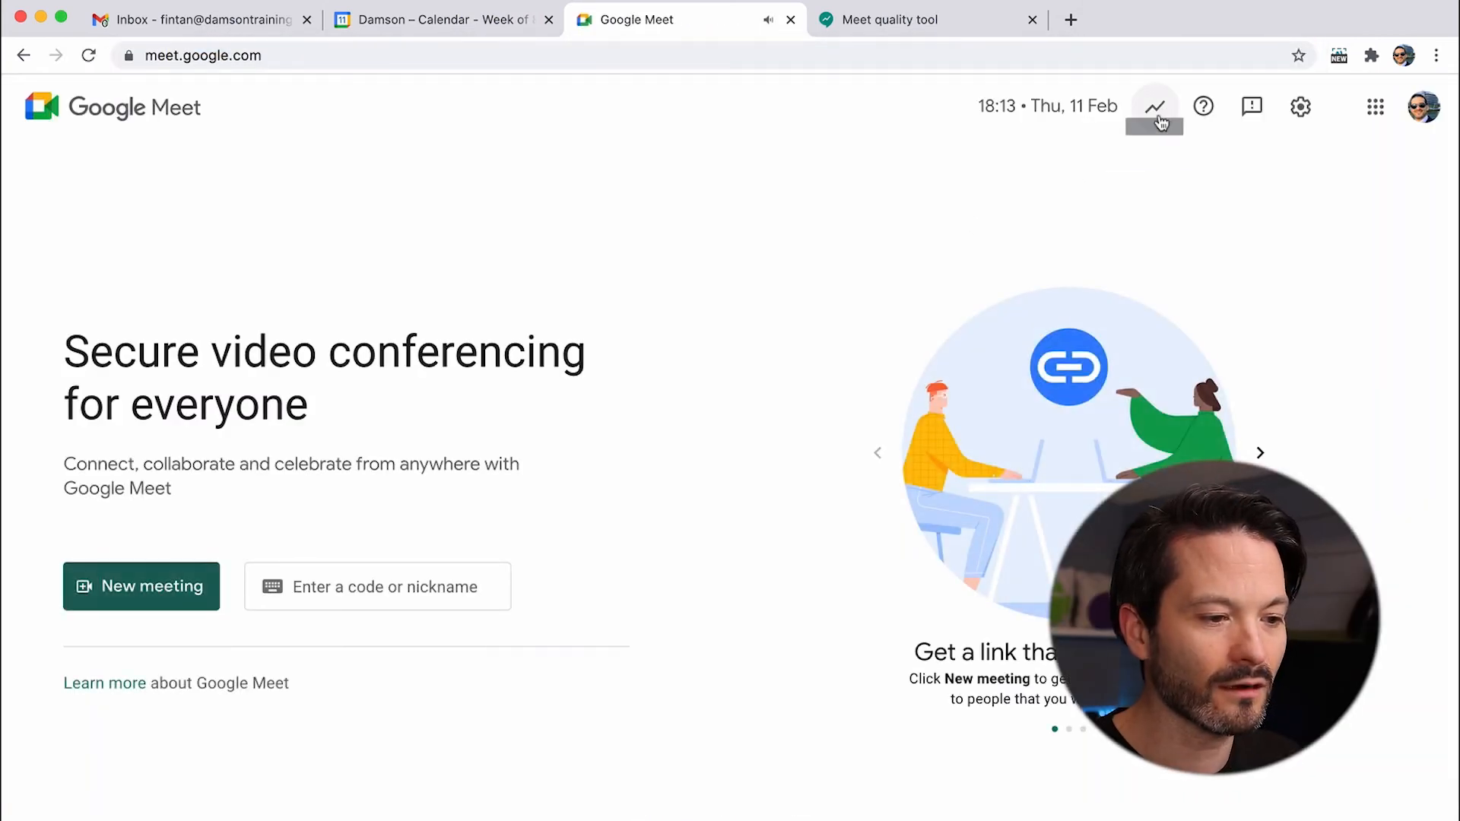
Step: Open the Meet quality tool and scroll its Meetings table of durations, congestion and packet loss
left_click(1152, 106)
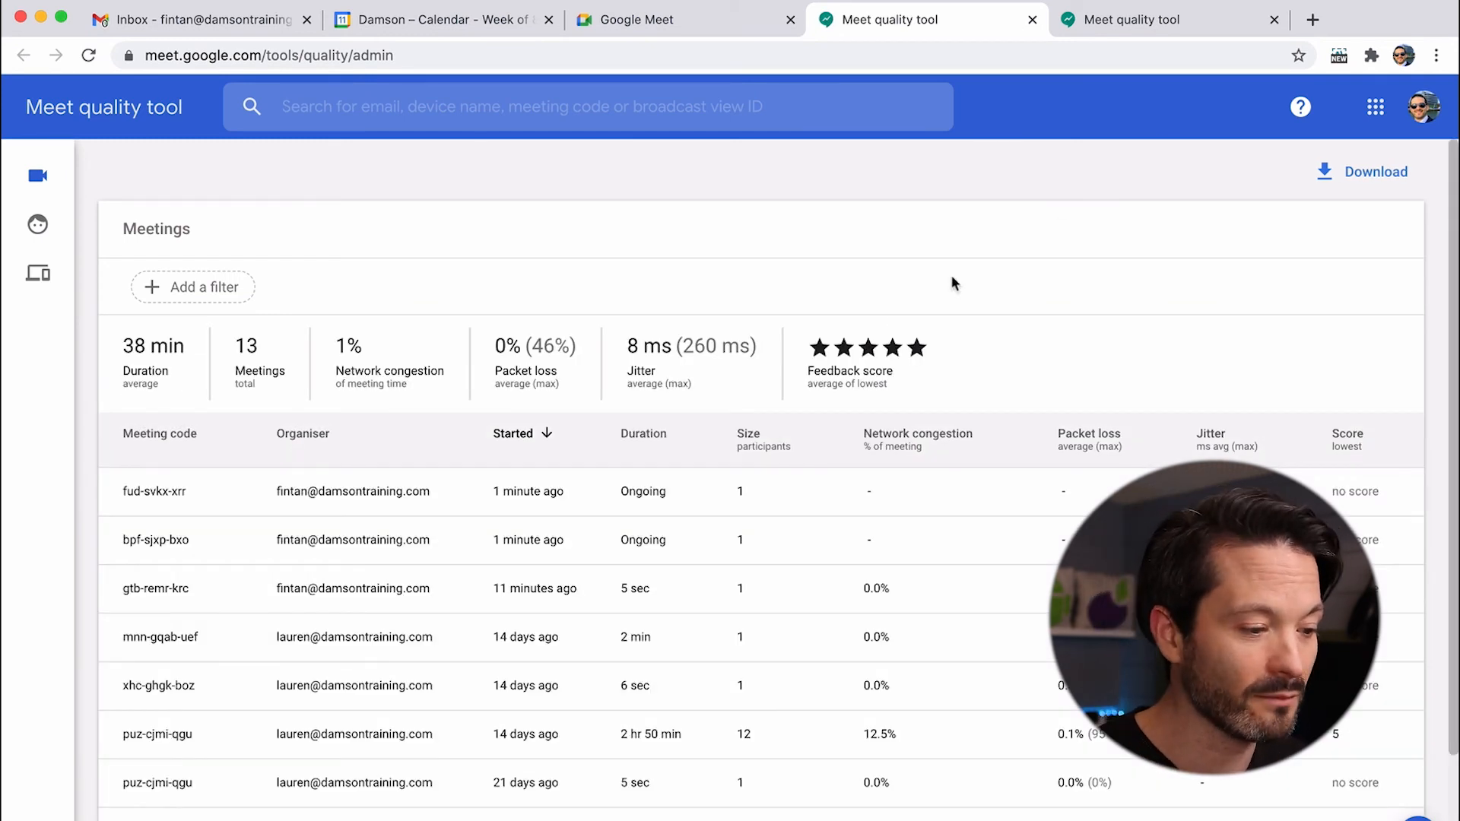
scroll("down", 3)
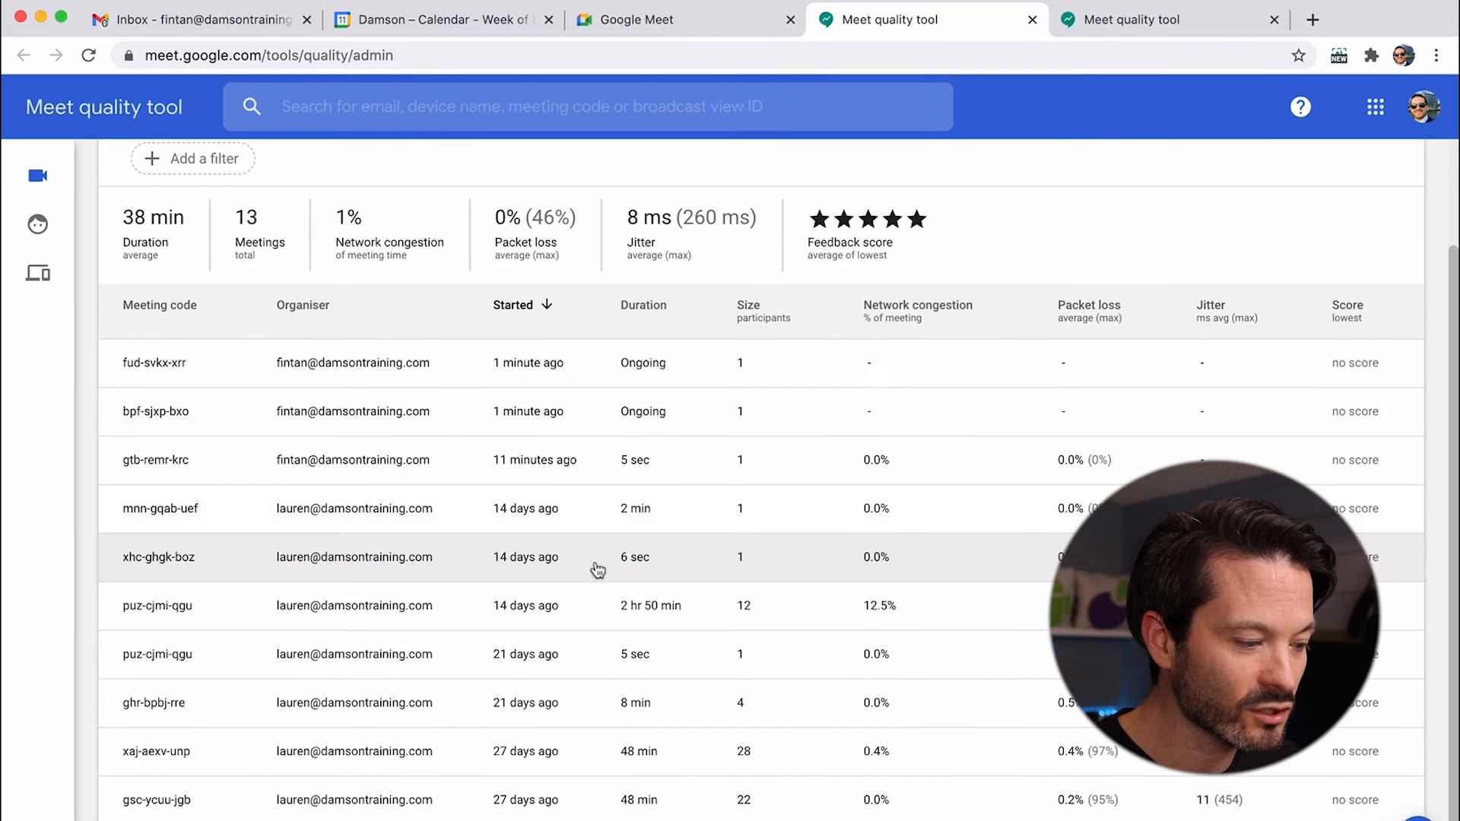
scroll("down", 3)
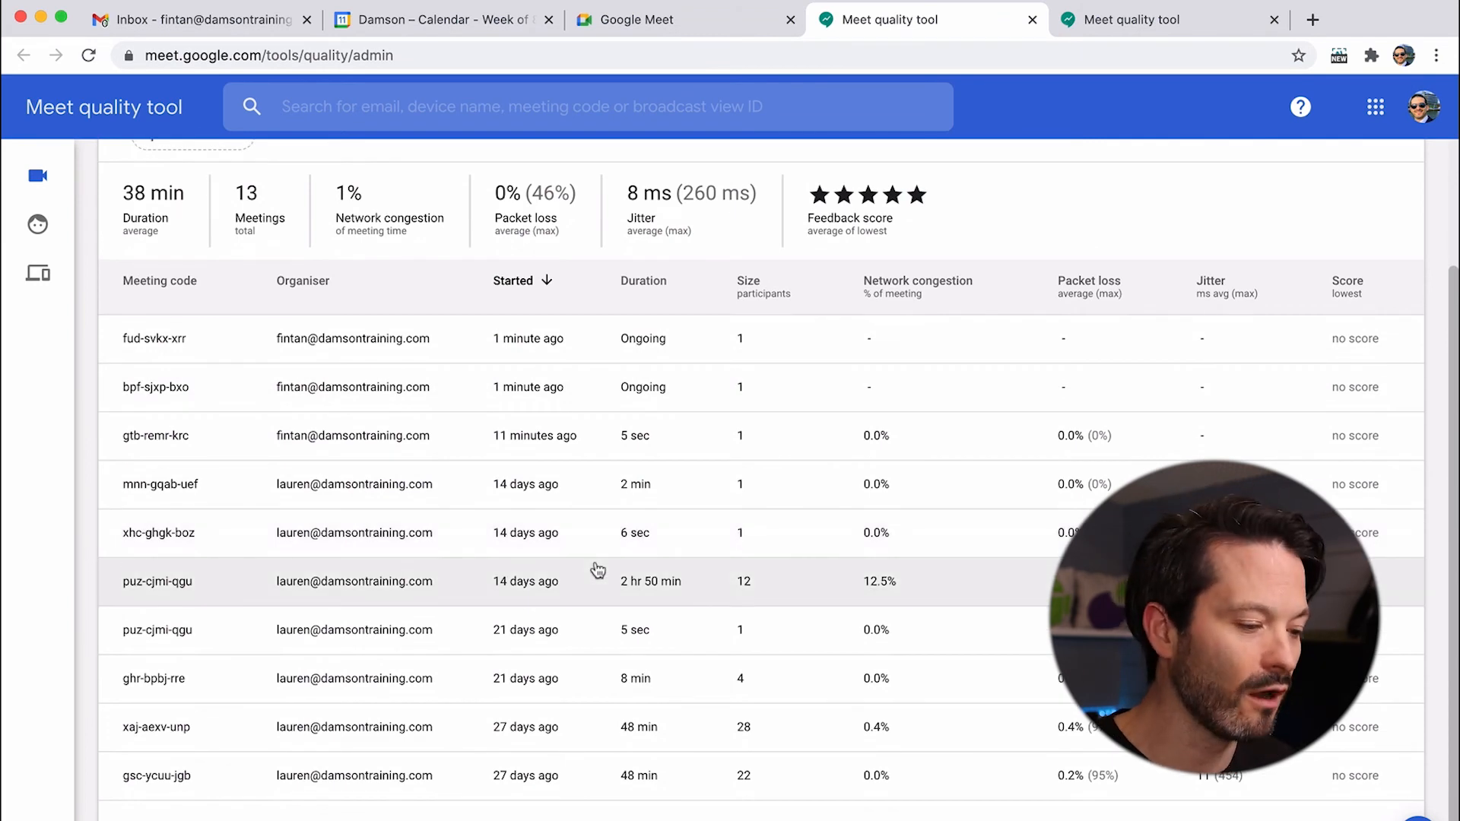